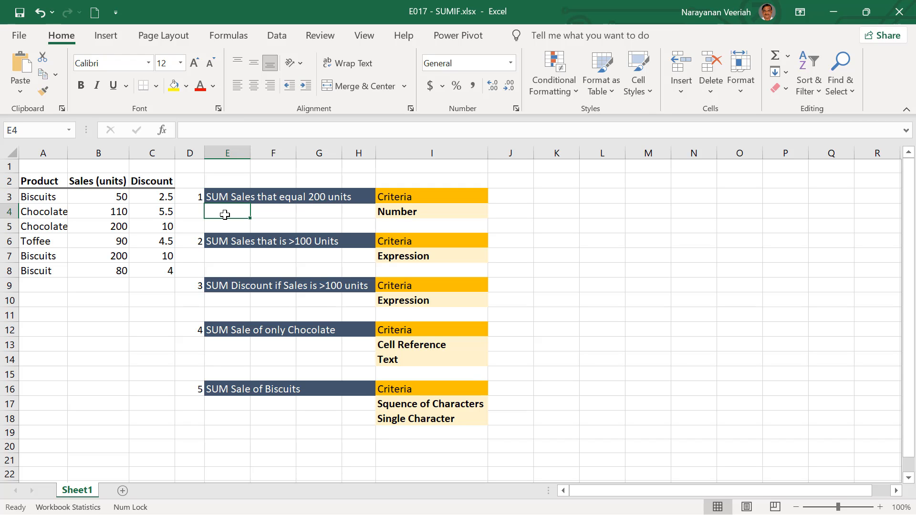
{"action": "mouse_move", "coordinate": [162, 129]}
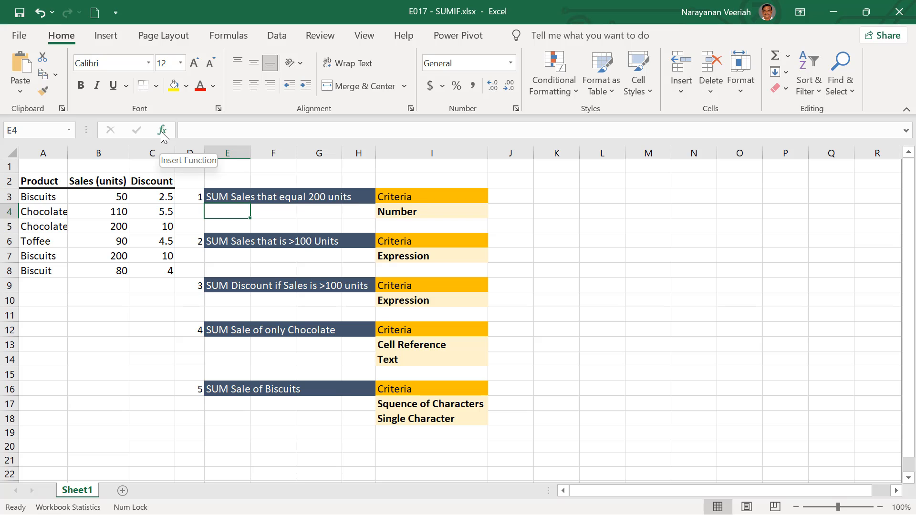
Step: Insert a SUMIF function into E4 from the Insert Function dialog
{"action": "left_click", "coordinate": [163, 130]}
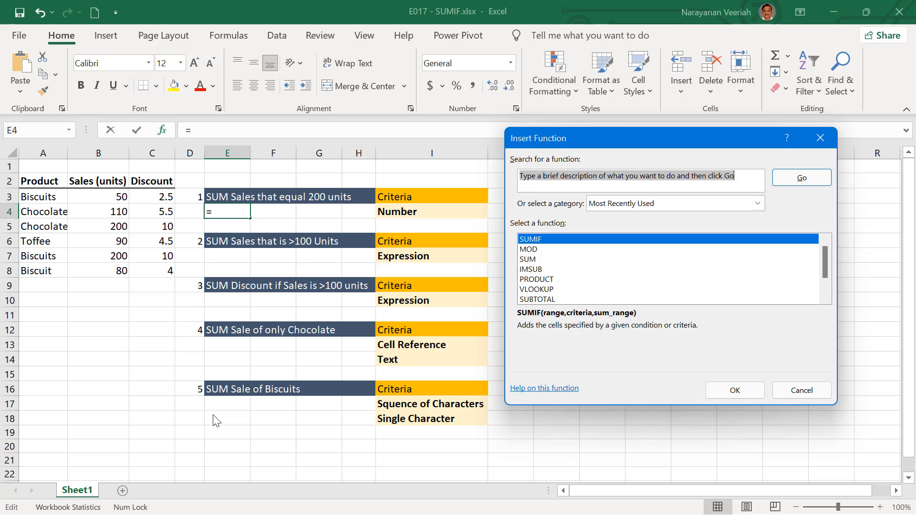
{"action": "mouse_move", "coordinate": [343, 433]}
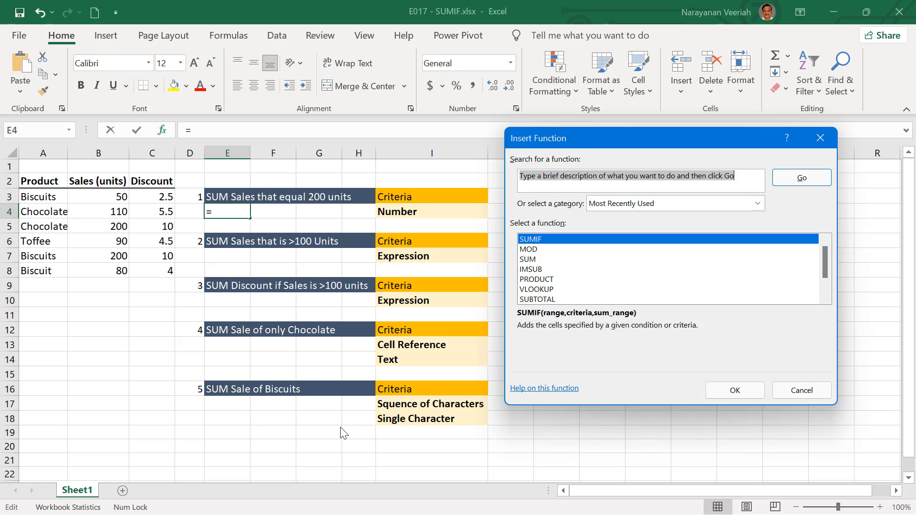
{"action": "left_click", "coordinate": [734, 390]}
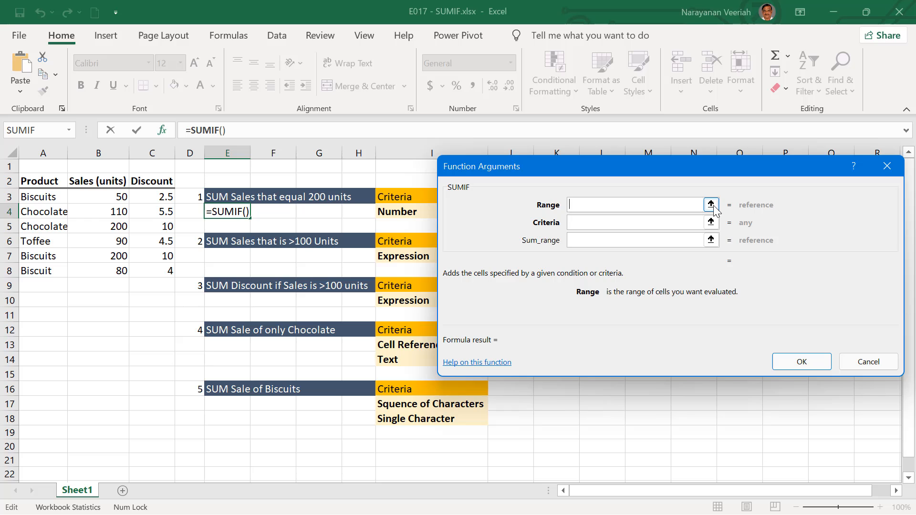
Step: Give the E4 SUMIF range B3:B8 and criteria 200, producing 400
{"action": "left_click", "coordinate": [711, 204]}
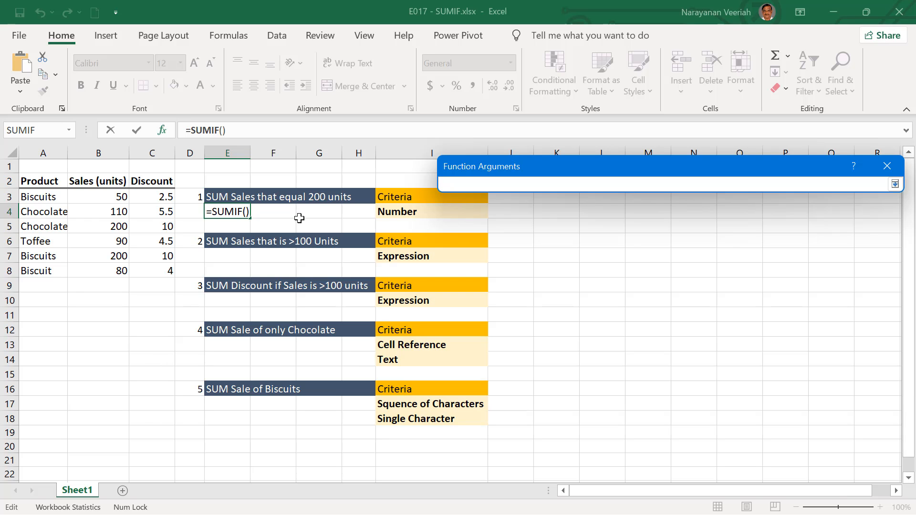
{"action": "left_click_drag", "start_coordinate": [99, 196], "coordinate": [98, 256]}
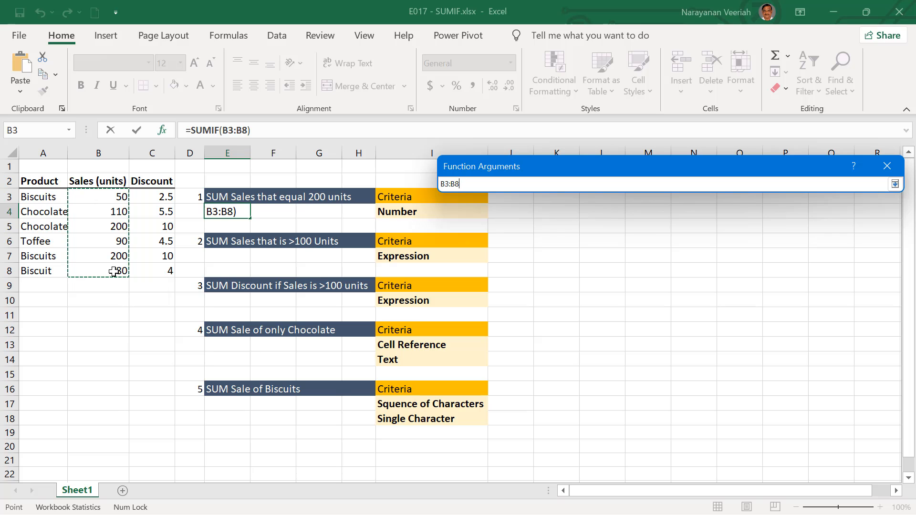
{"action": "left_click", "coordinate": [896, 183]}
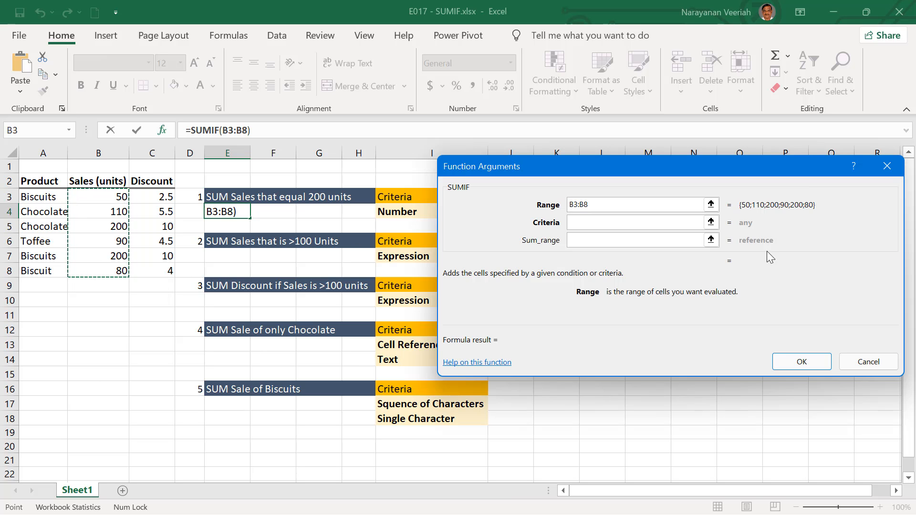
{"action": "left_click", "coordinate": [637, 222]}
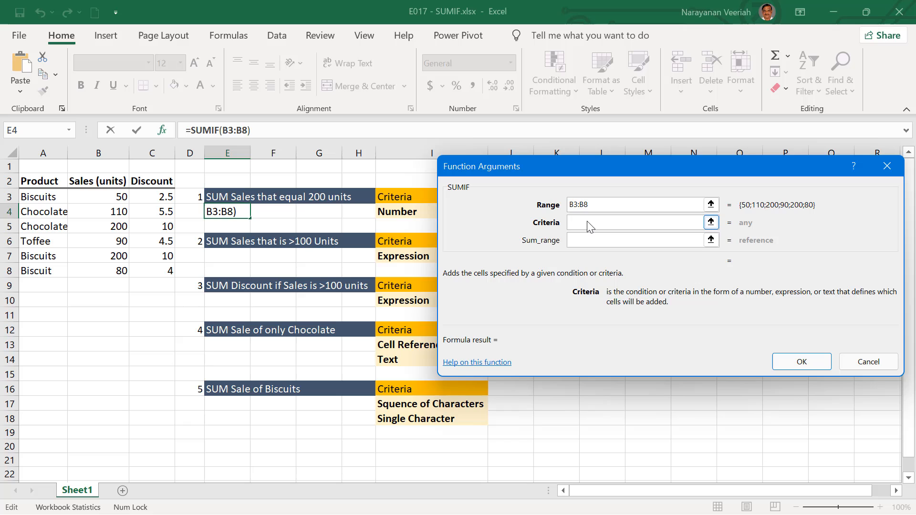
{"action": "type", "text": "200"}
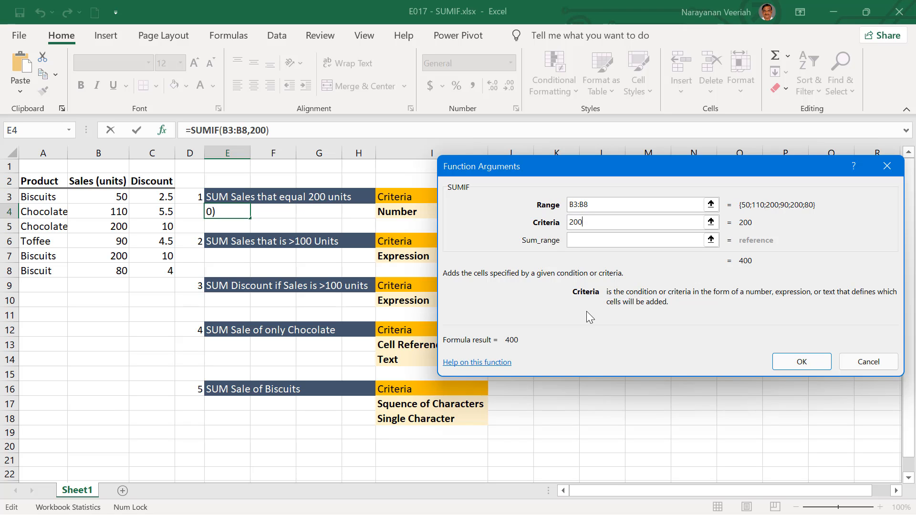
{"action": "mouse_move", "coordinate": [580, 349]}
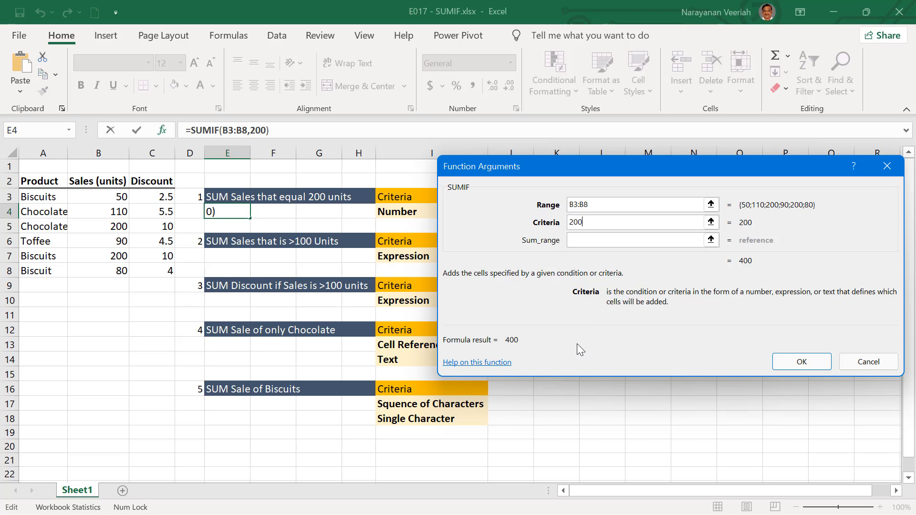
{"action": "mouse_move", "coordinate": [802, 361]}
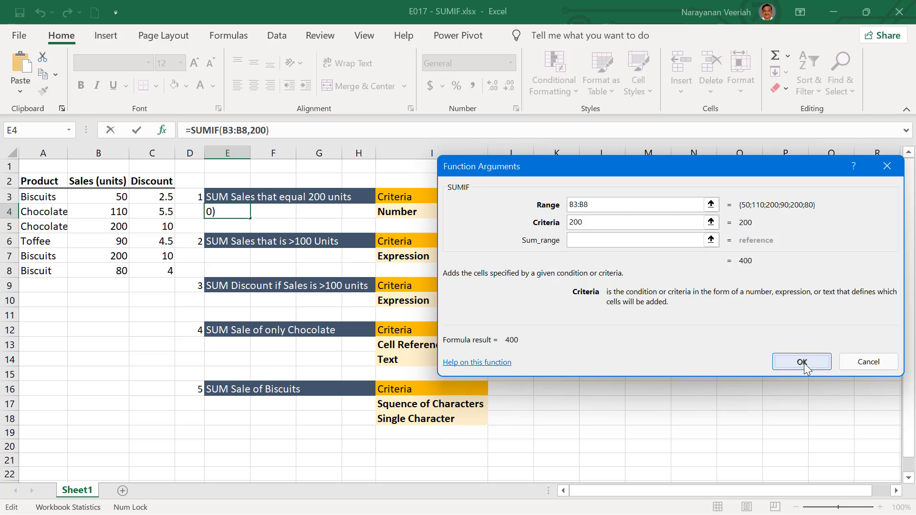
{"action": "left_click", "coordinate": [801, 362]}
{"action": "type", "text": "="}
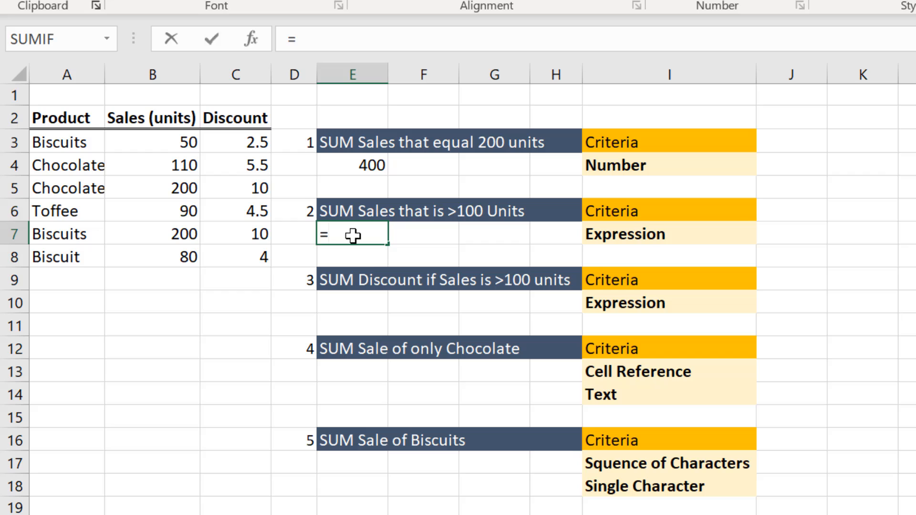
Step: Enter =SUMIF(B3:B8,">100") in E7 to total units above 100
{"action": "type", "text": "s"}
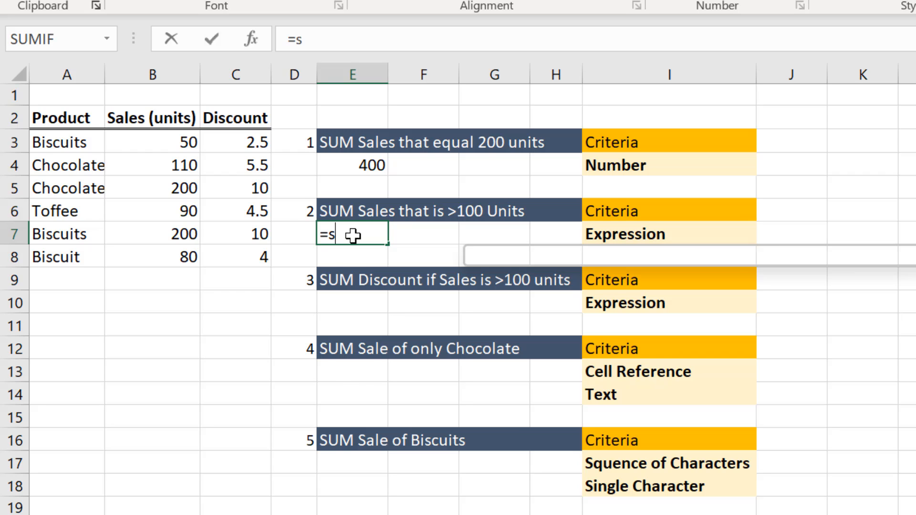
{"action": "type", "text": "umif"}
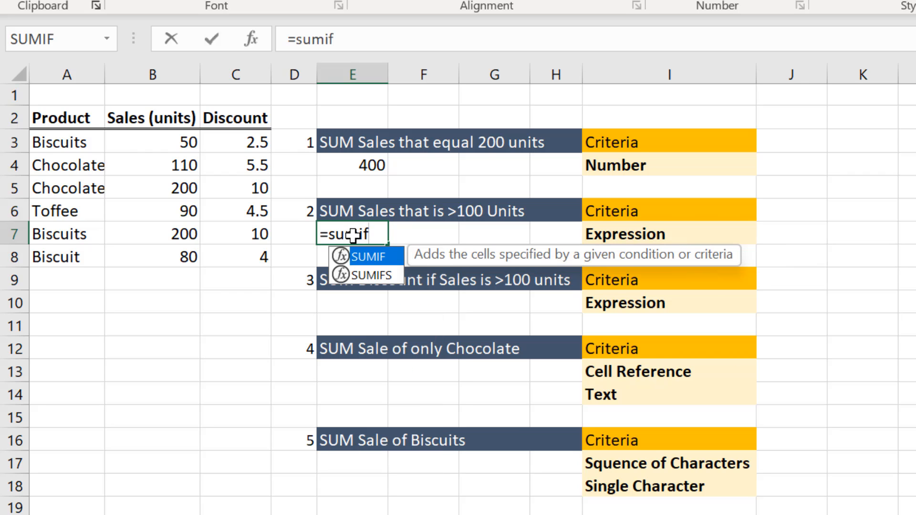
{"action": "type", "text": "("}
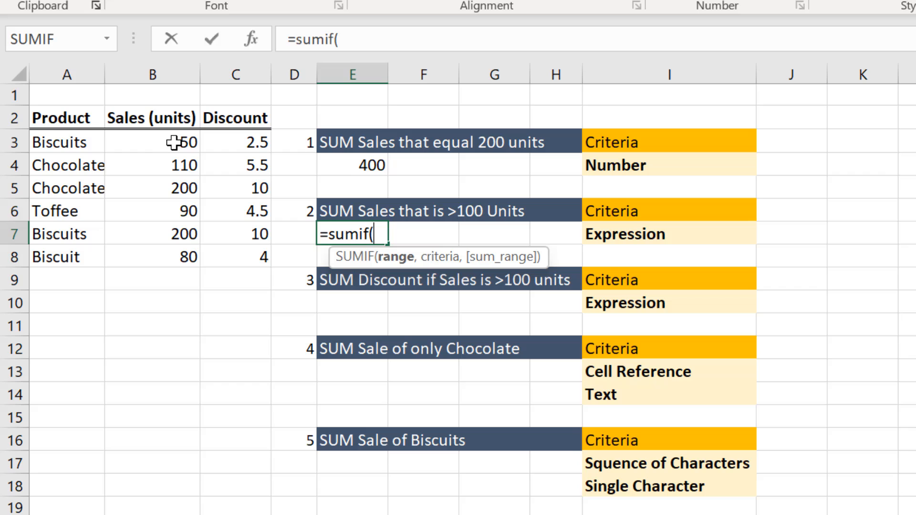
{"action": "left_click_drag", "start_coordinate": [151, 141], "coordinate": [151, 210]}
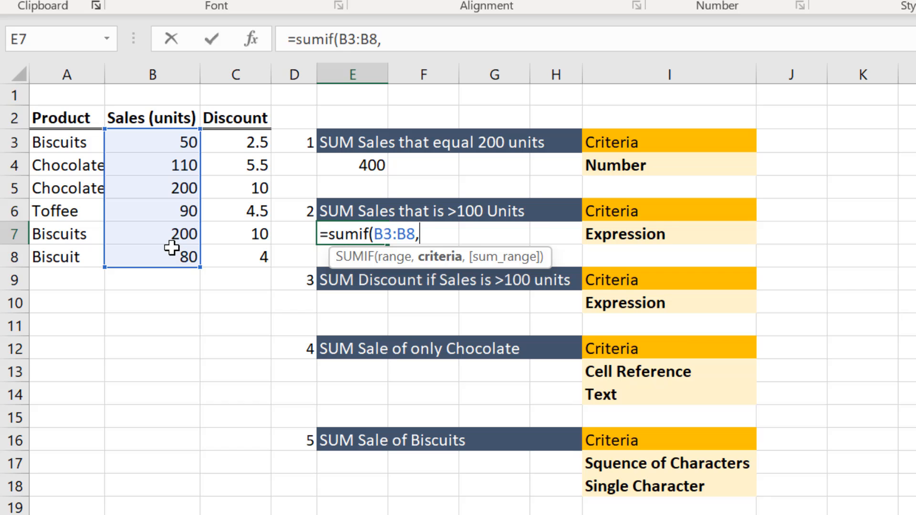
{"action": "type", "text": "\""}
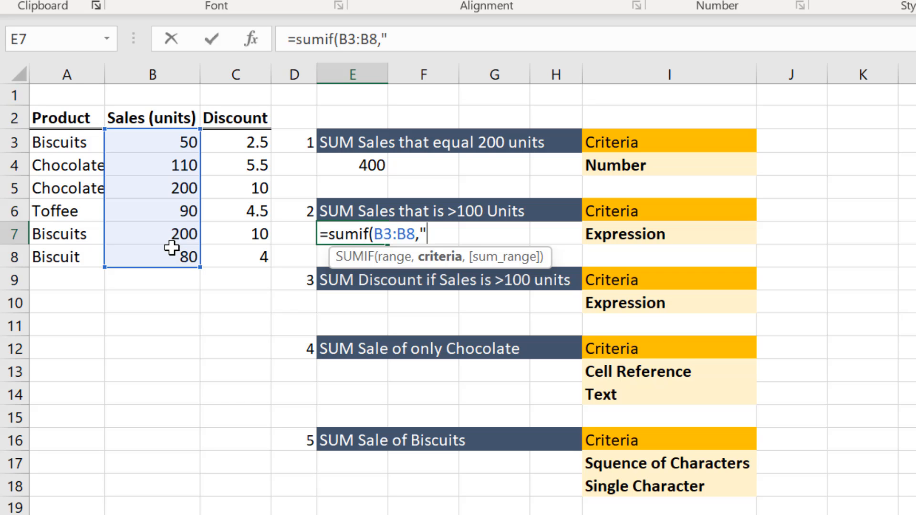
{"action": "type", "text": ">10"}
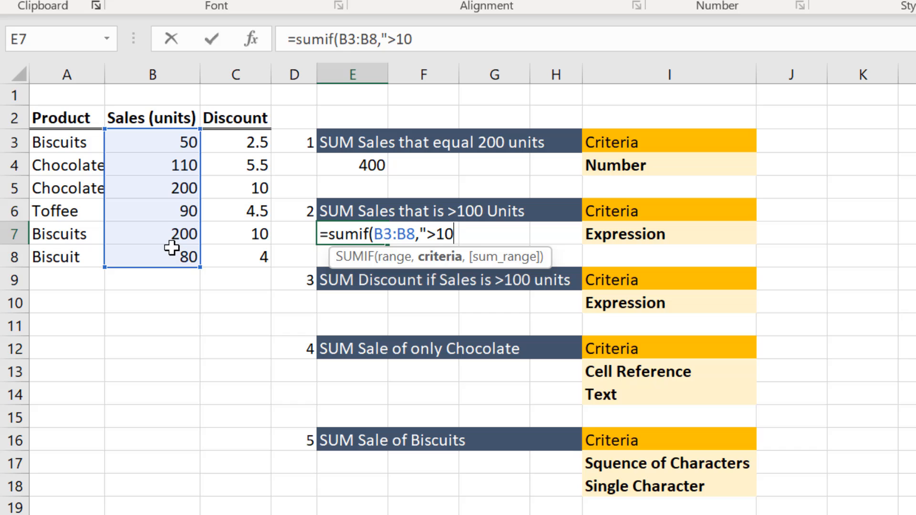
{"action": "type", "text": "0\""}
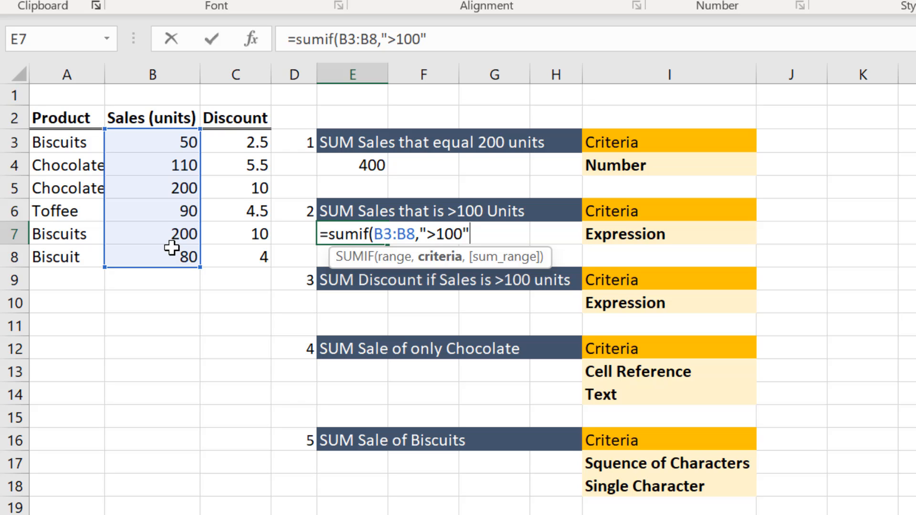
{"action": "type", "text": ")"}
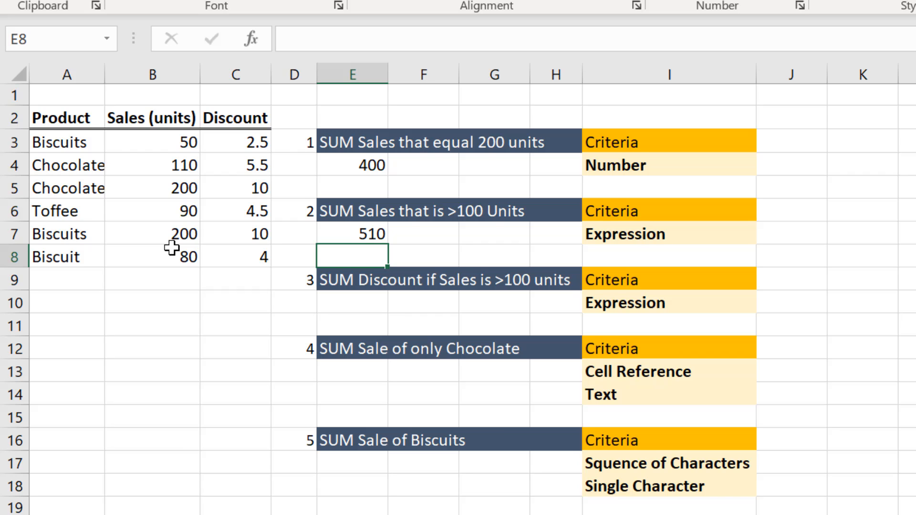
{"action": "scroll", "scroll_direction": "right", "scroll_amount": 3}
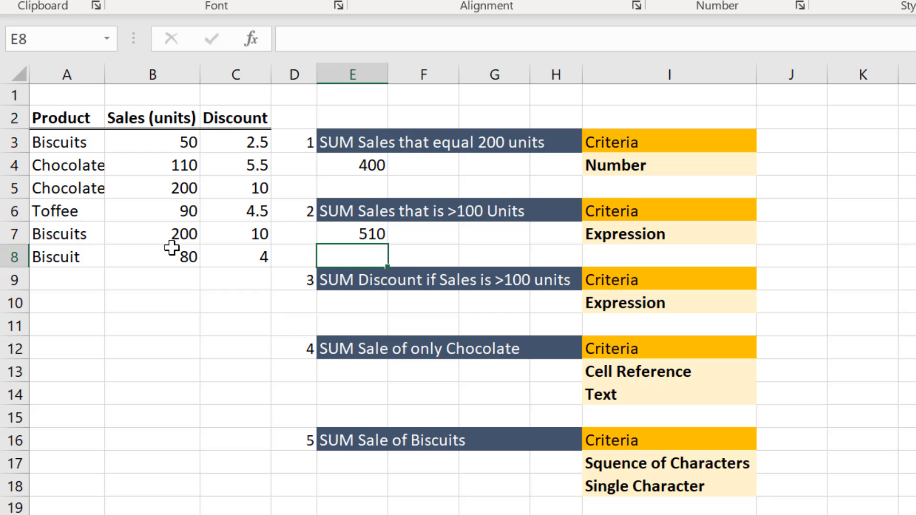
{"action": "mouse_move", "coordinate": [342, 302]}
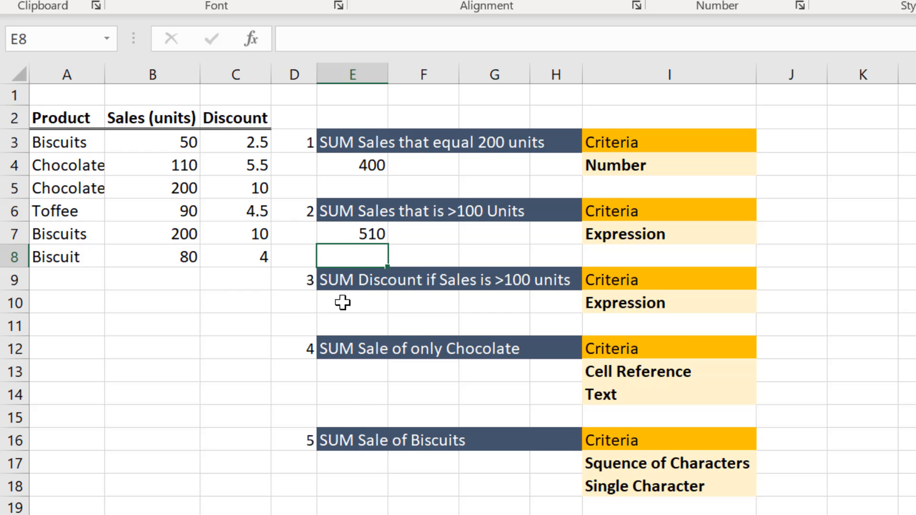
Step: Build =SUMIF(B3:B8,">100",C3:C8) in E10 to sum discounts for sales over 100
{"action": "left_click", "coordinate": [352, 302]}
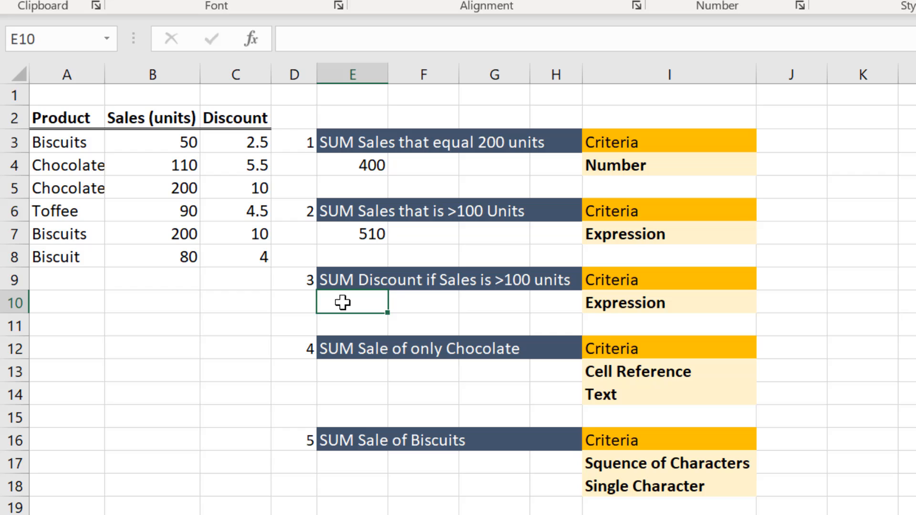
{"action": "type", "text": "=sum"}
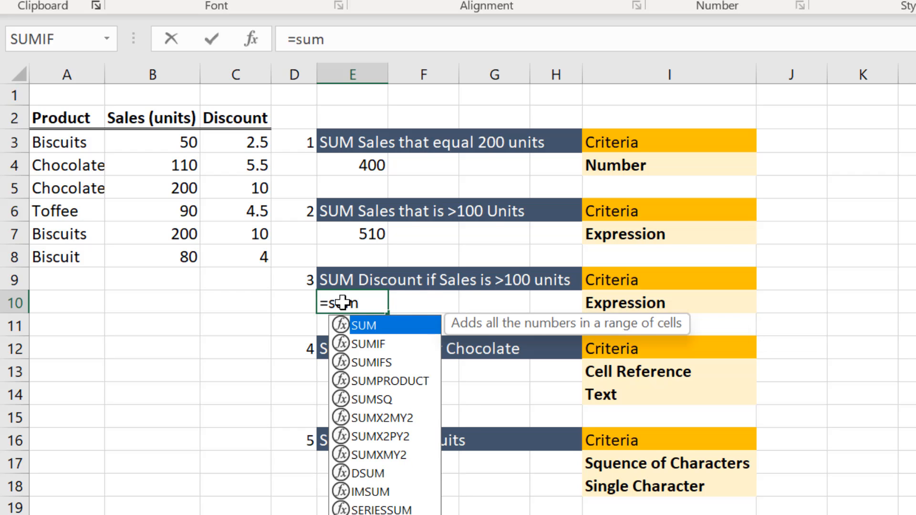
{"action": "type", "text": "if("}
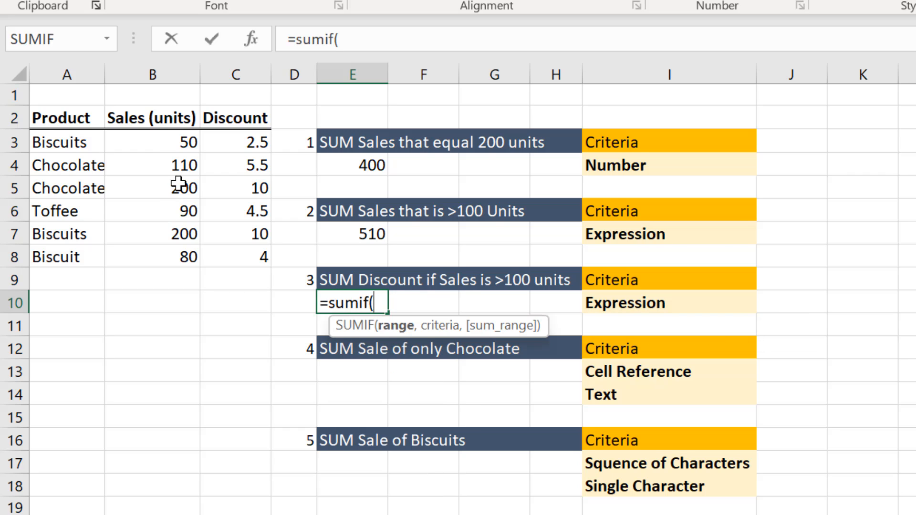
{"action": "left_click_drag", "start_coordinate": [151, 141], "coordinate": [151, 257]}
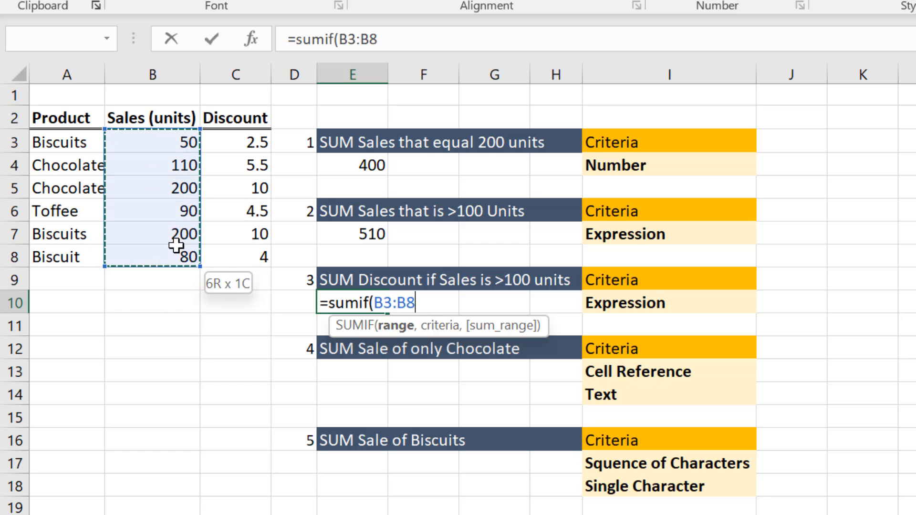
{"action": "type", "text": ","}
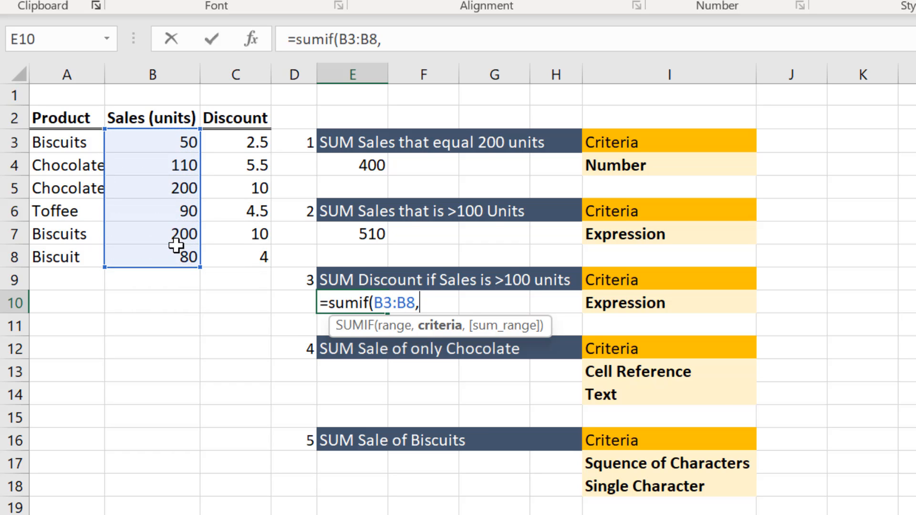
{"action": "type", "text": "\""}
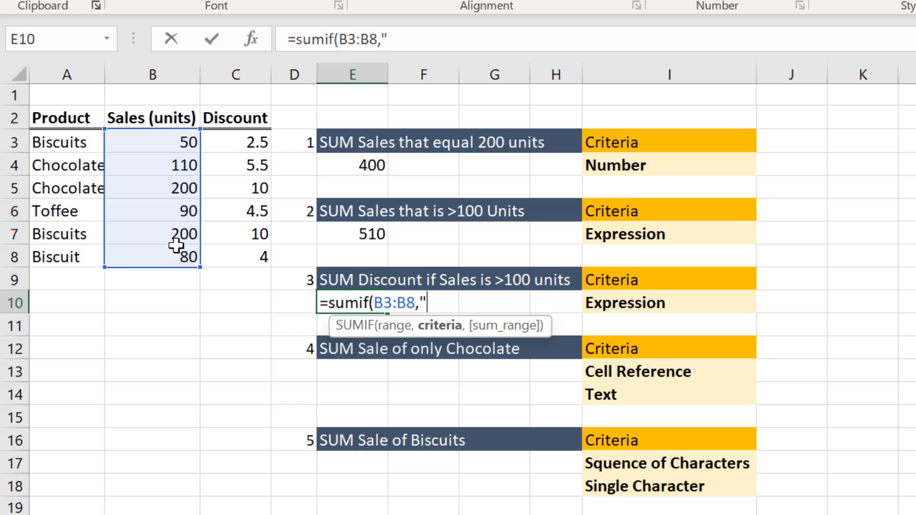
{"action": "type", "text": ">100\","}
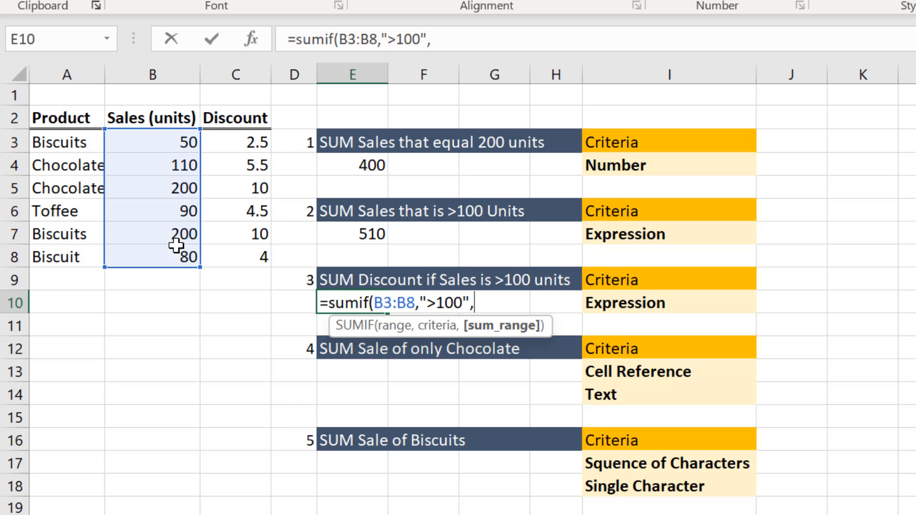
{"action": "mouse_move", "coordinate": [237, 140]}
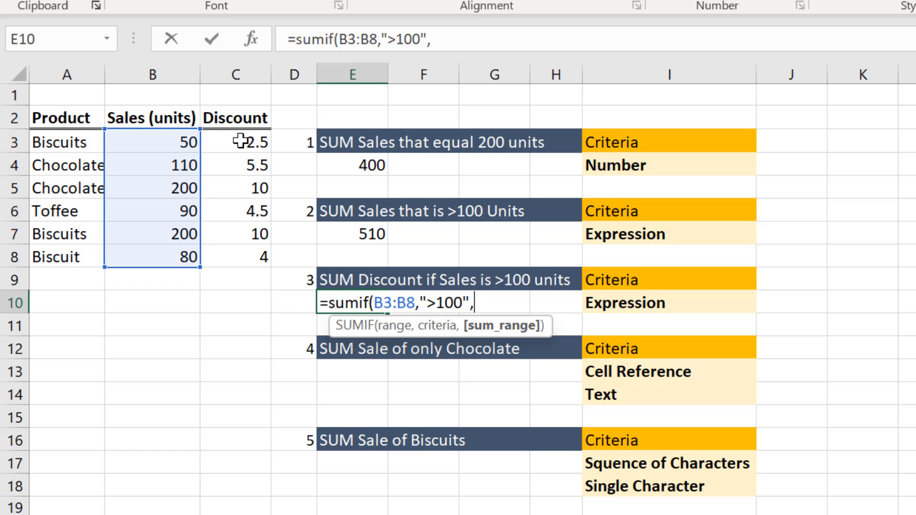
{"action": "left_click_drag", "start_coordinate": [234, 141], "coordinate": [234, 211]}
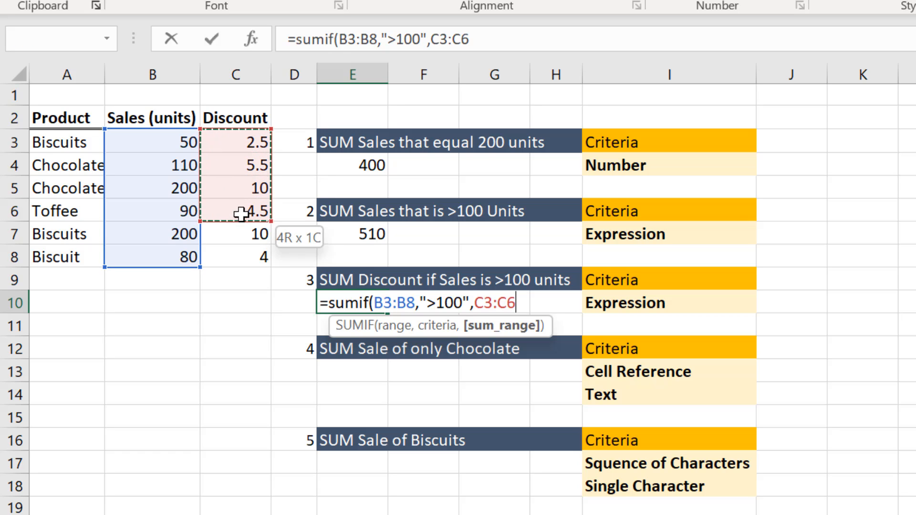
{"action": "left_click_drag", "start_coordinate": [234, 210], "coordinate": [235, 257]}
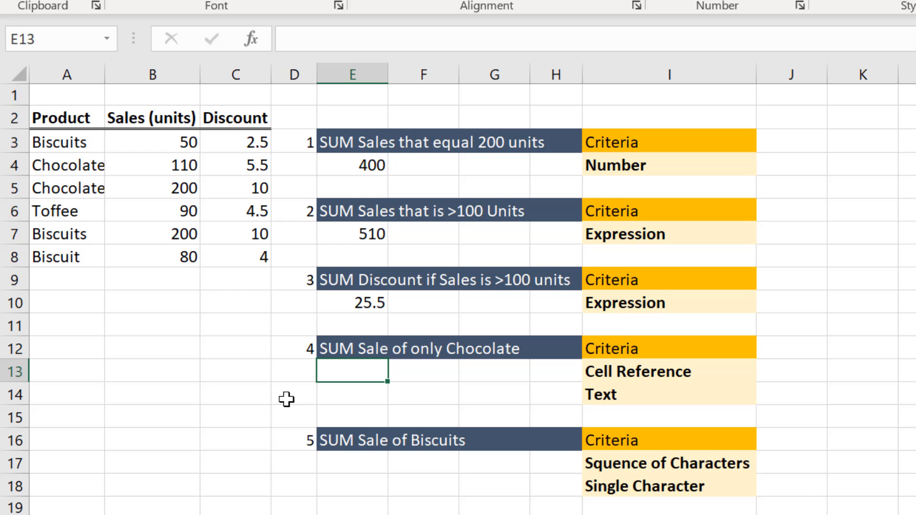
Step: Enter =SUMIF(A3:A8,A4,B3:B8) in E13 to total Chocolate sales as 310
{"action": "type", "text": "=sum"}
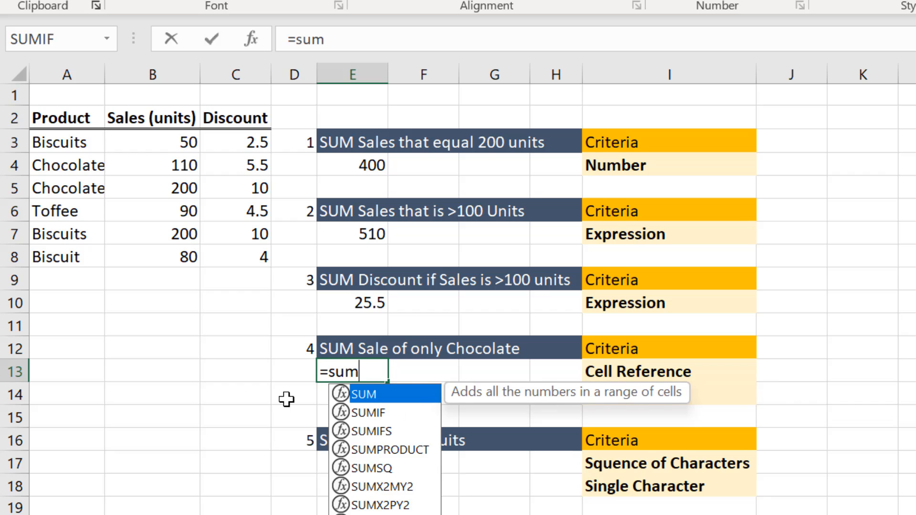
{"action": "type", "text": "if("}
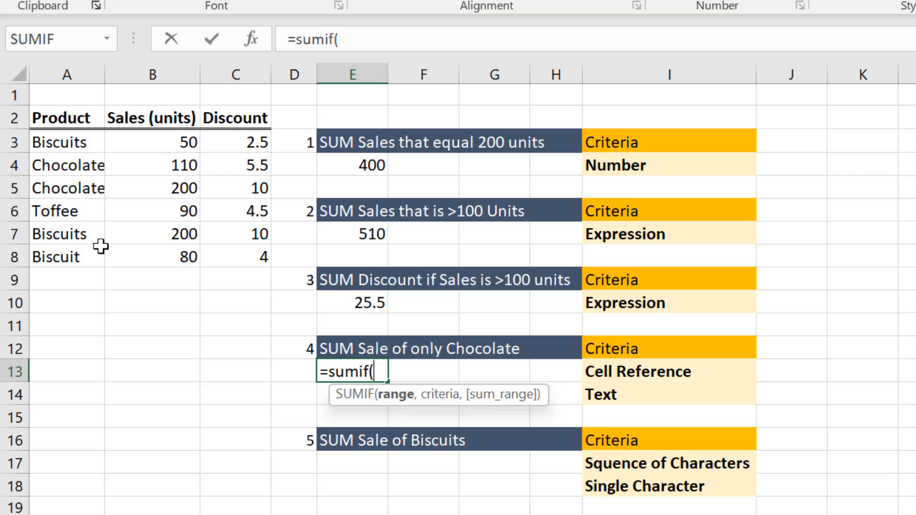
{"action": "left_click", "coordinate": [66, 141]}
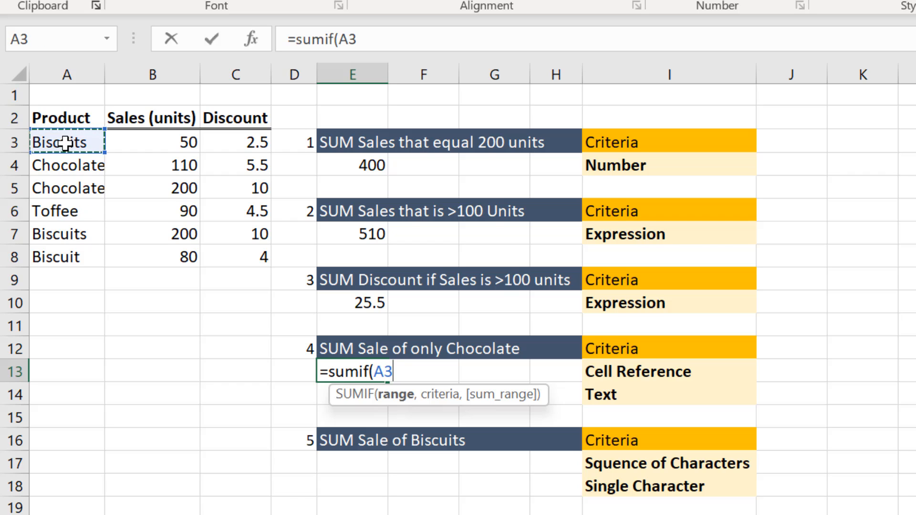
{"action": "left_click_drag", "start_coordinate": [66, 142], "coordinate": [67, 256]}
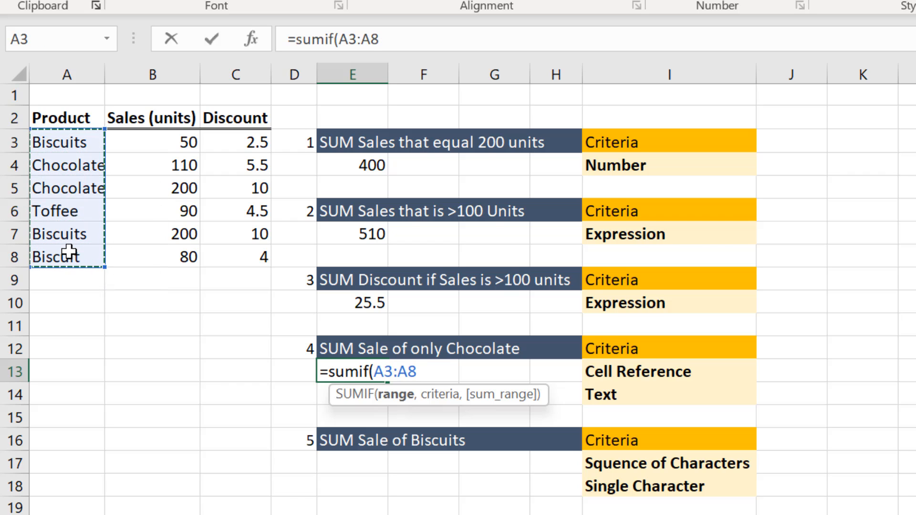
{"action": "type", "text": ","}
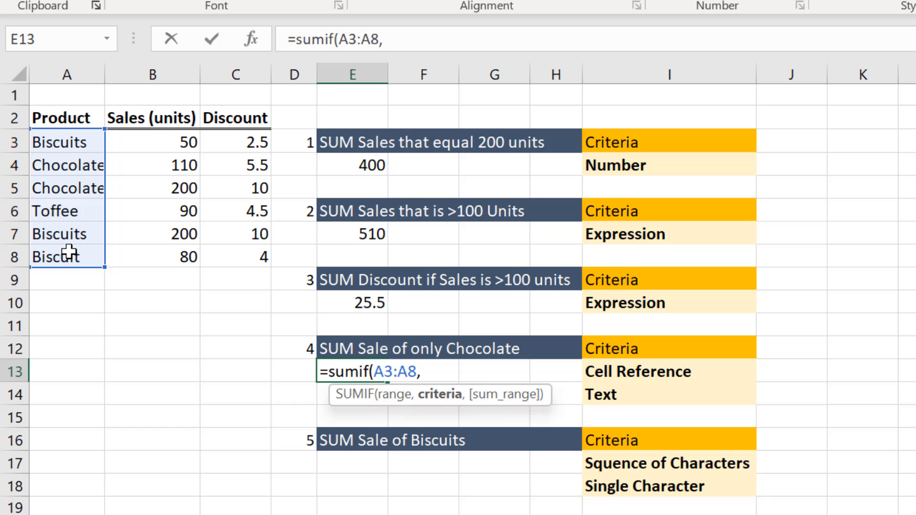
{"action": "left_click", "coordinate": [68, 165]}
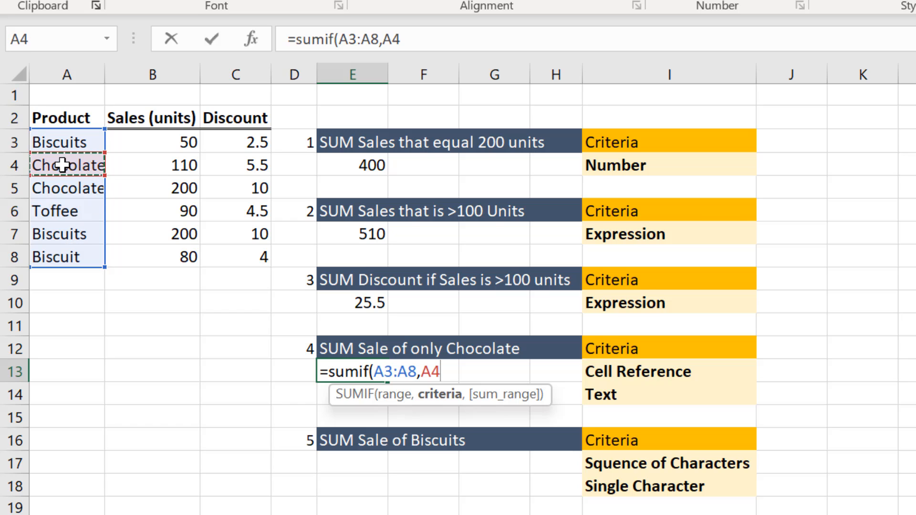
{"action": "type", "text": ","}
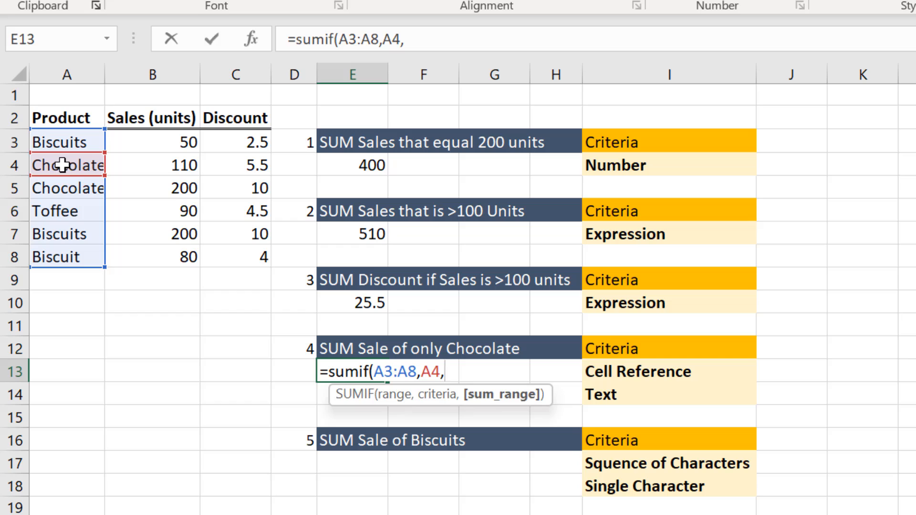
{"action": "mouse_move", "coordinate": [165, 146]}
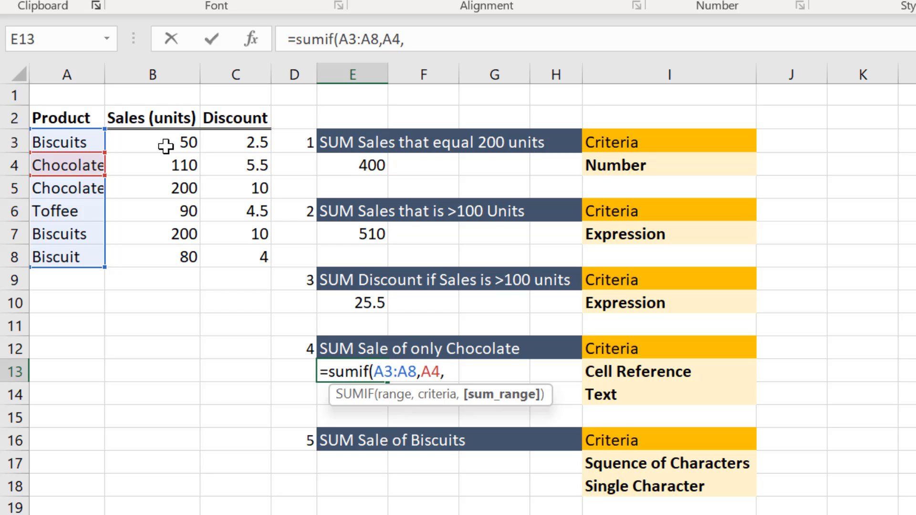
{"action": "left_click_drag", "start_coordinate": [152, 141], "coordinate": [151, 257]}
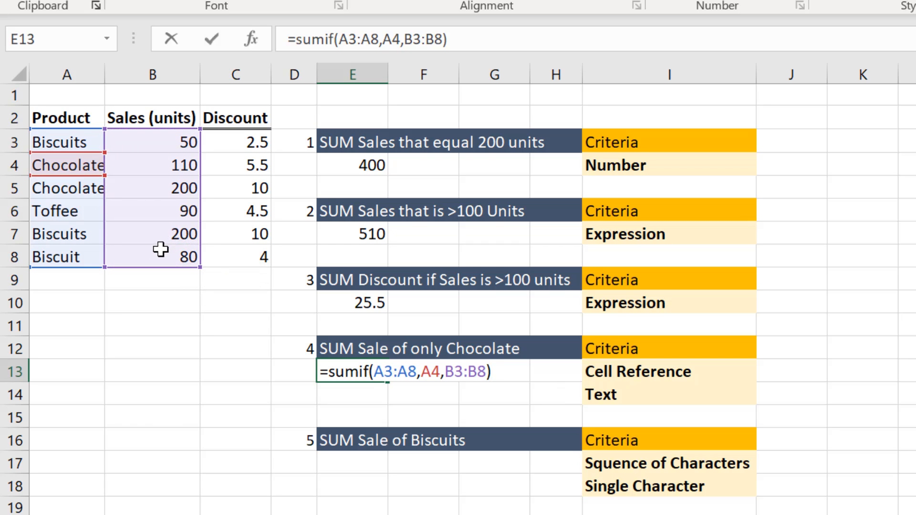
{"action": "key", "text": "Enter"}
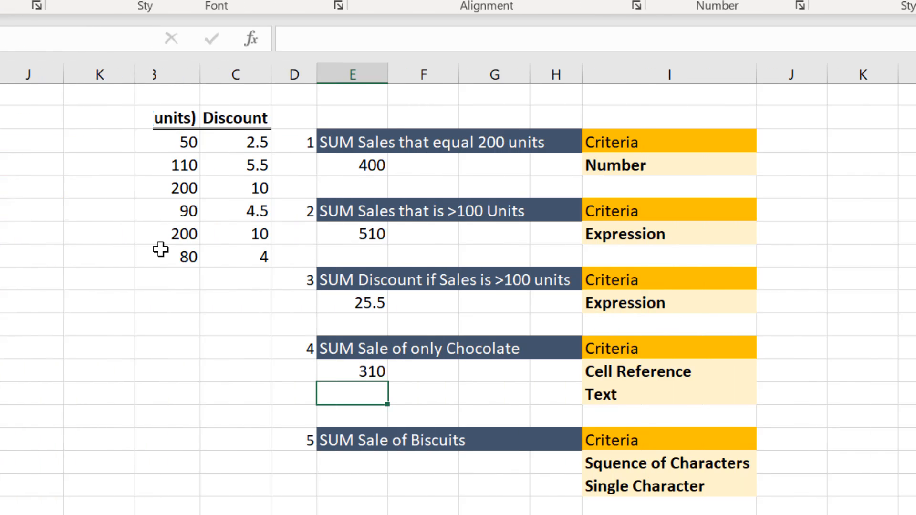
Step: Enter =SUMIF(A3:A8,"Chocolate",B3:B8) in E14 and reselect it to review
{"action": "scroll", "scroll_direction": "left", "scroll_amount": 3}
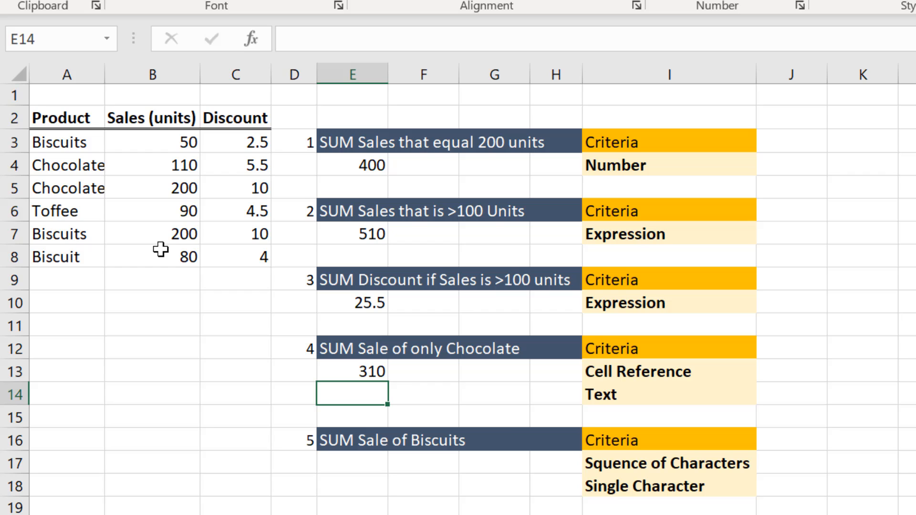
{"action": "type", "text": "="}
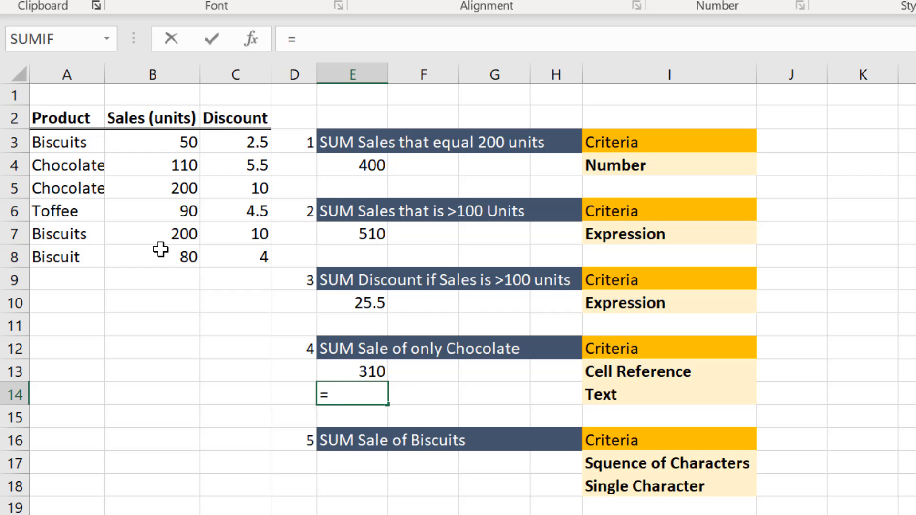
{"action": "type", "text": "sumif"}
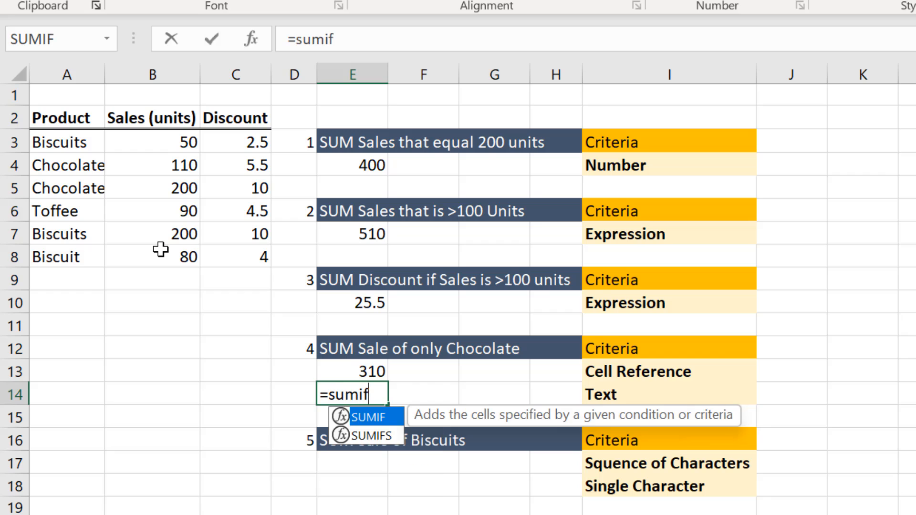
{"action": "type", "text": "("}
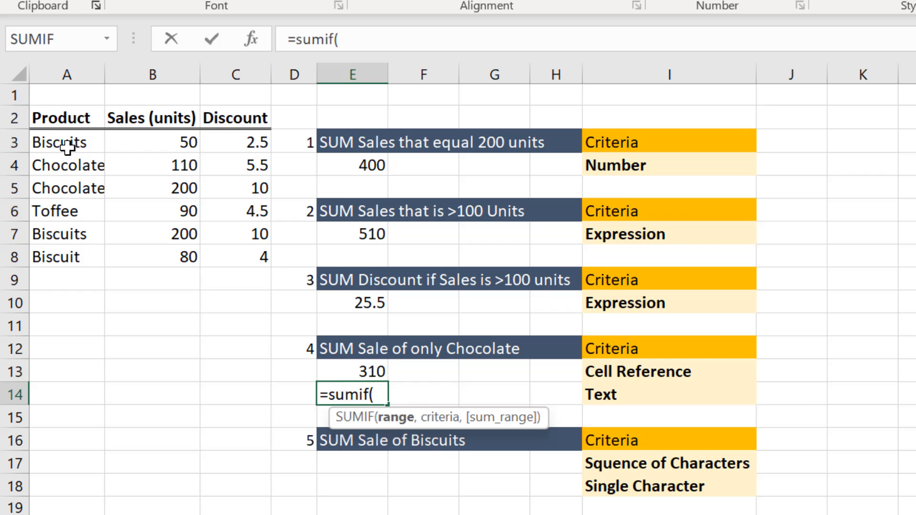
{"action": "left_click_drag", "start_coordinate": [67, 141], "coordinate": [66, 256]}
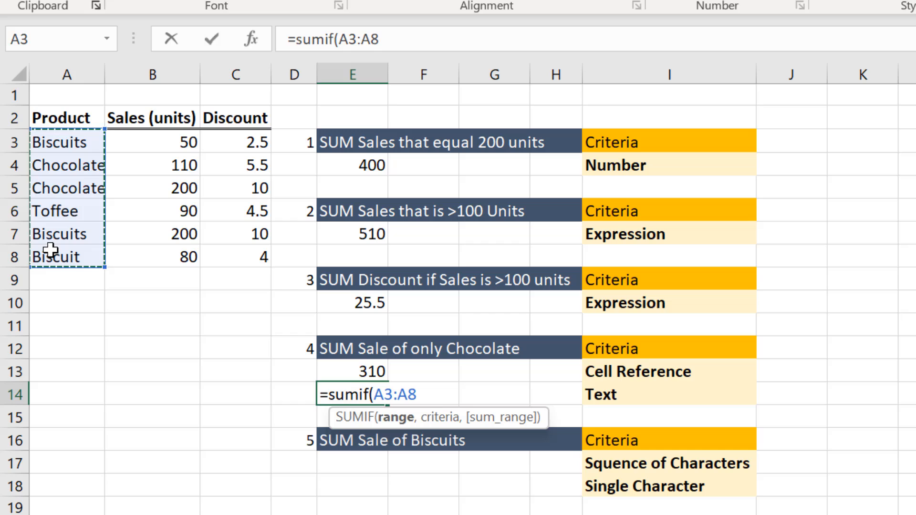
{"action": "type", "text": ",\""}
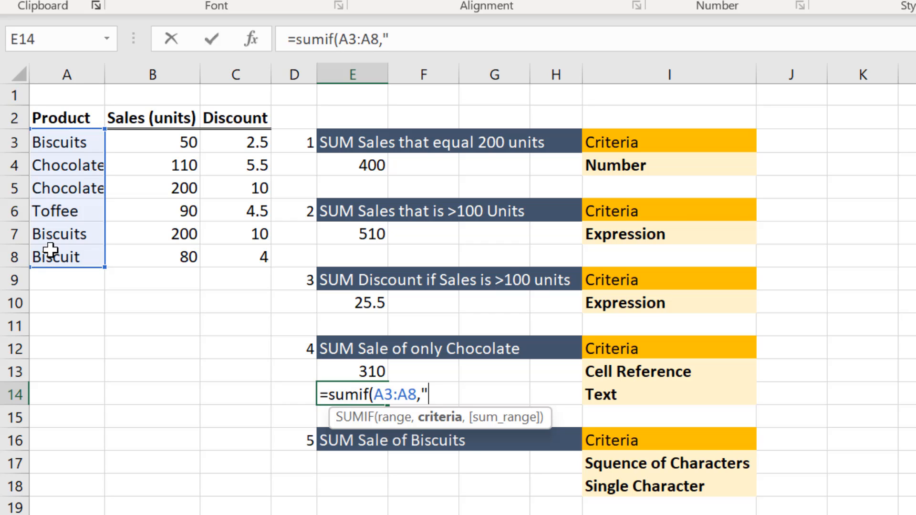
{"action": "type", "text": "Ch"}
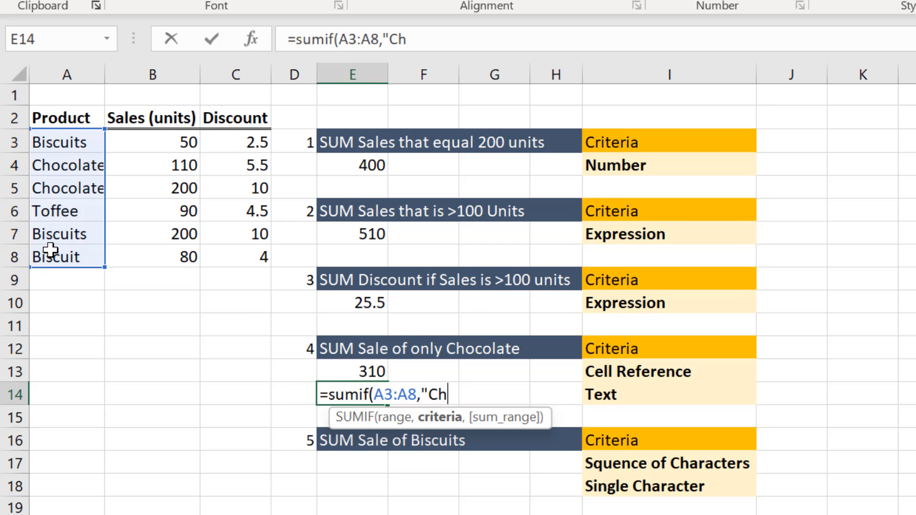
{"action": "type", "text": "ocol"}
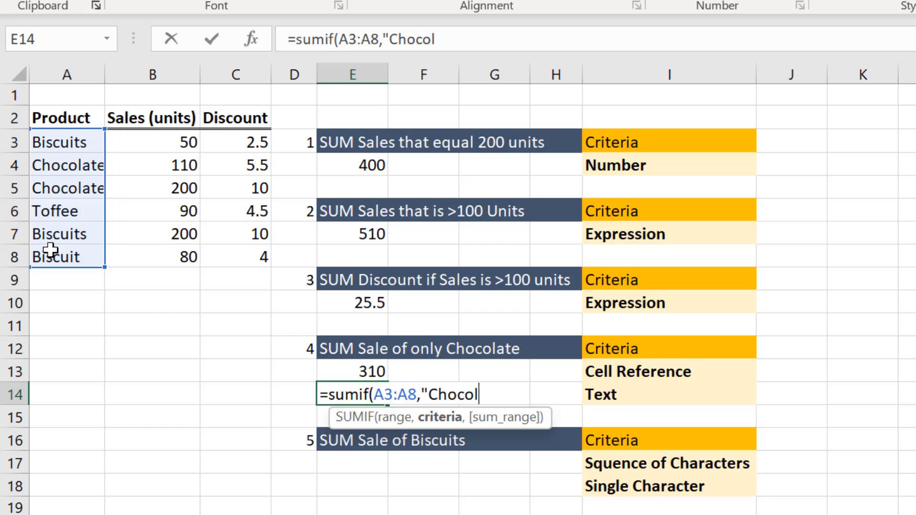
{"action": "type", "text": "ate"}
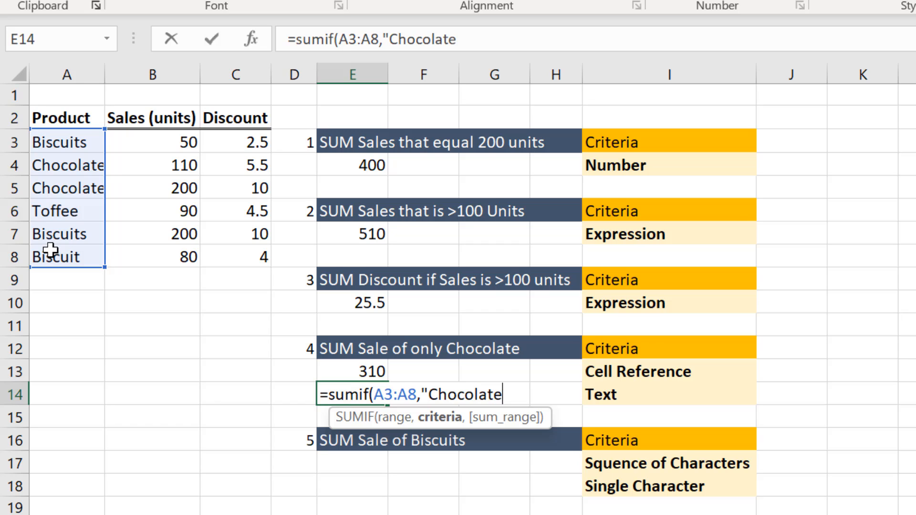
{"action": "type", "text": "\","}
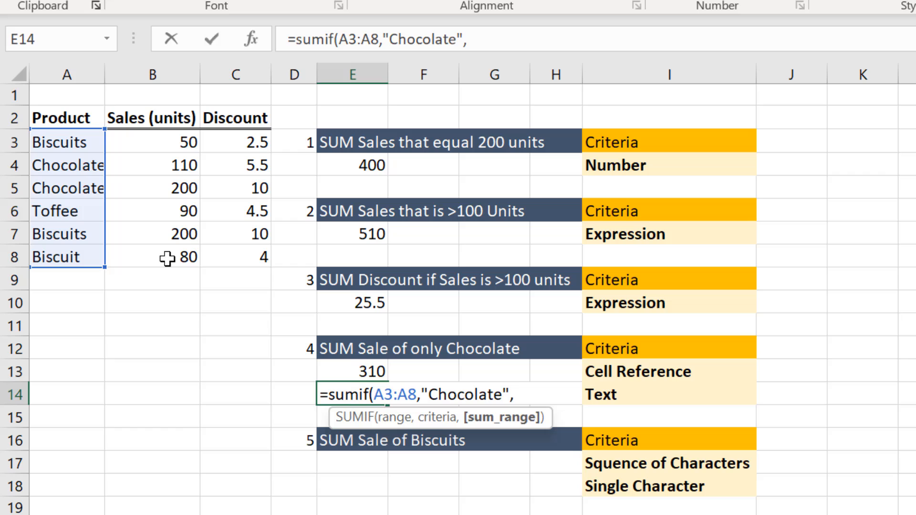
{"action": "left_click_drag", "start_coordinate": [152, 141], "coordinate": [151, 234]}
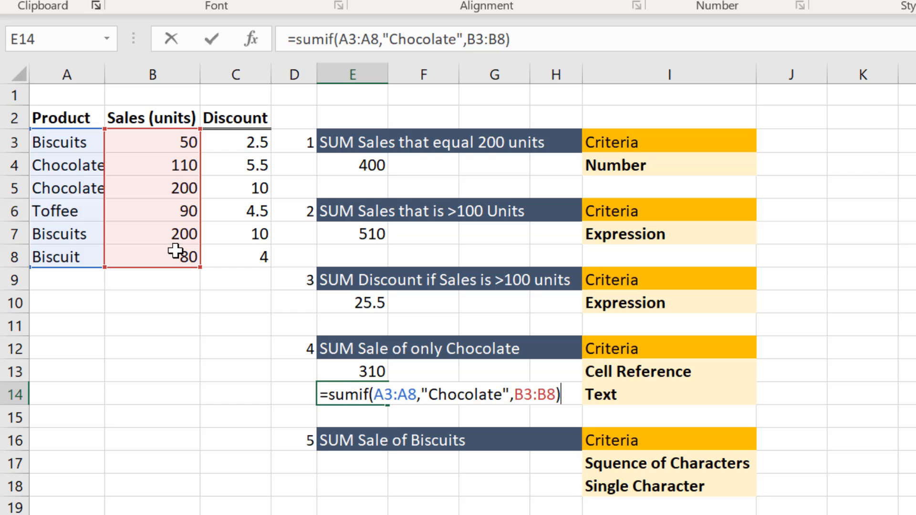
{"action": "key", "text": "Enter"}
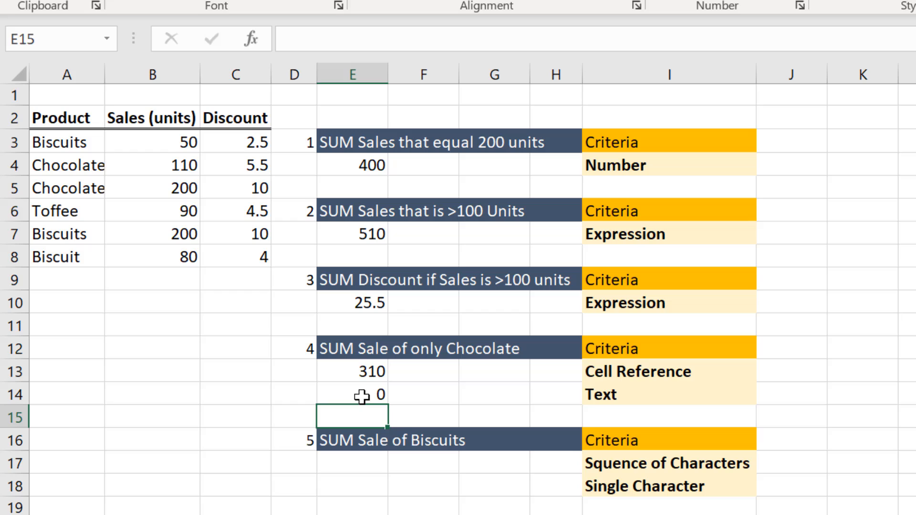
{"action": "left_click", "coordinate": [352, 395]}
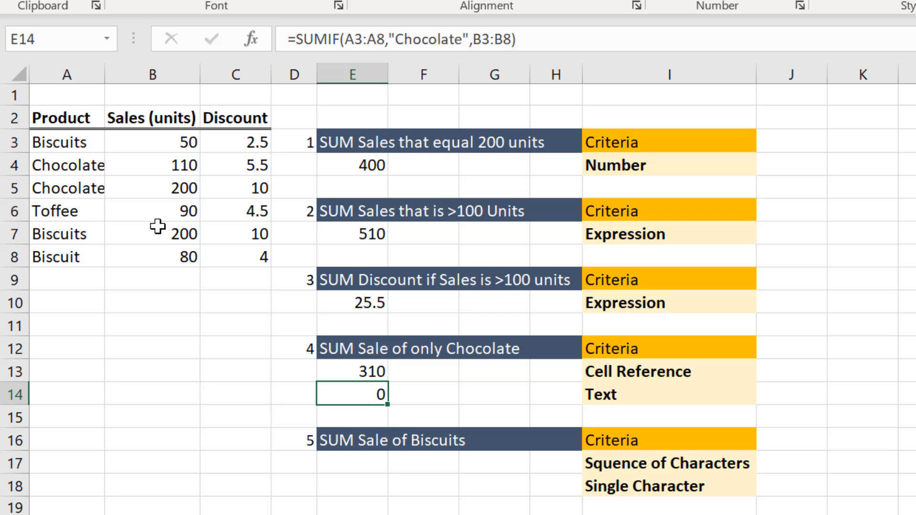
{"action": "mouse_move", "coordinate": [107, 83]}
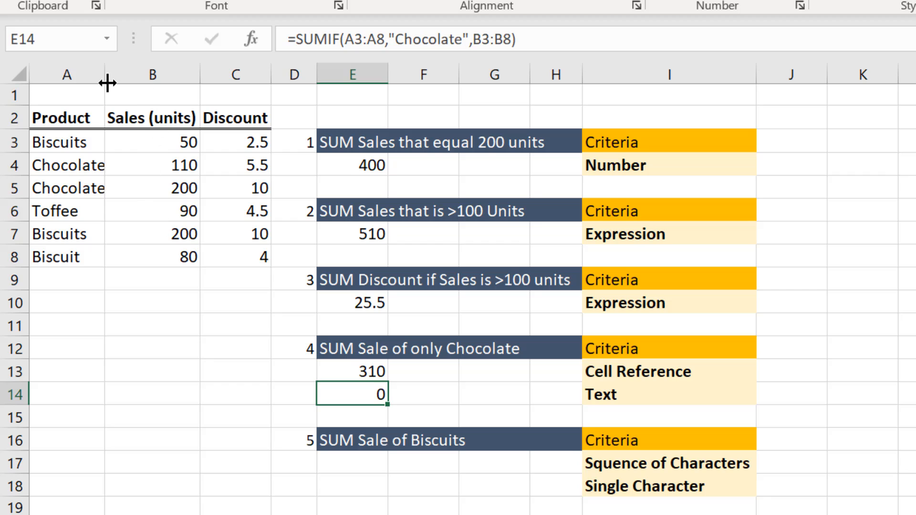
{"action": "left_click_drag", "start_coordinate": [108, 82], "coordinate": [108, 81]}
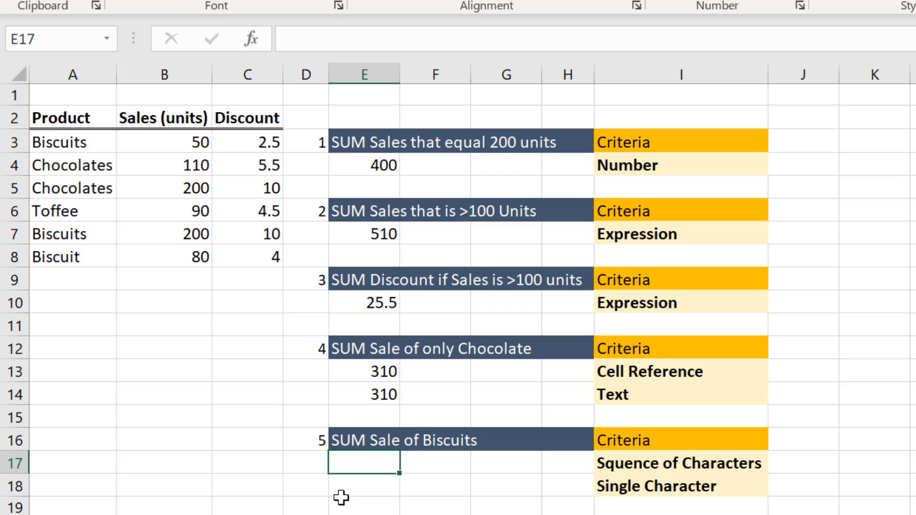
{"action": "mouse_move", "coordinate": [140, 271]}
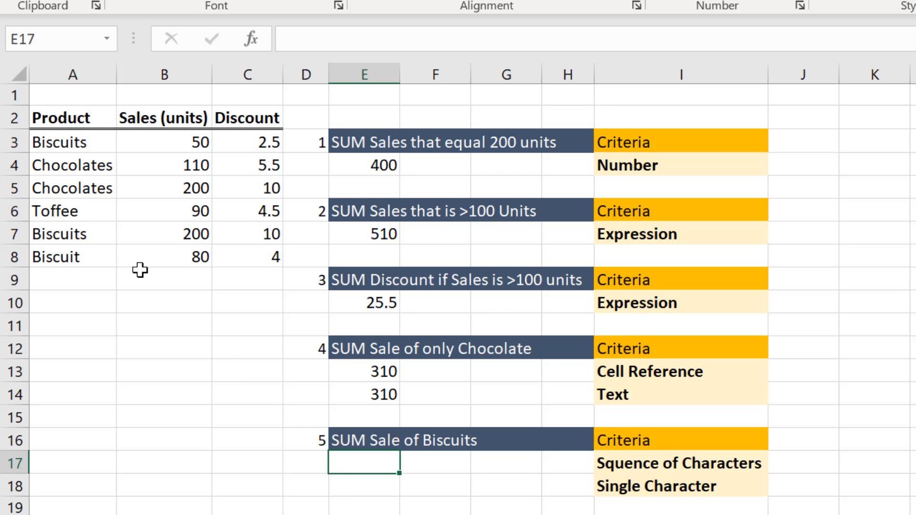
{"action": "mouse_move", "coordinate": [66, 146]}
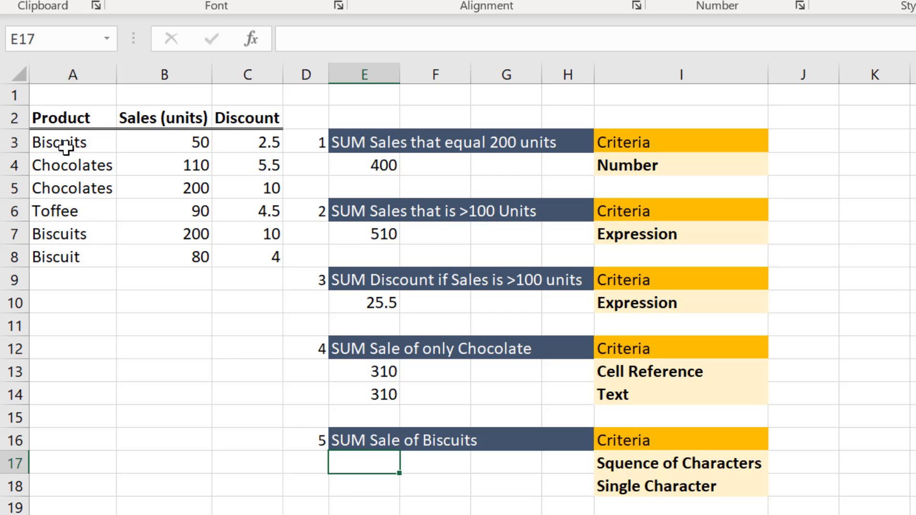
Step: Inspect the product names in A3 and A7 (Biscuits) and A8 (Biscuit)
{"action": "left_click", "coordinate": [72, 142]}
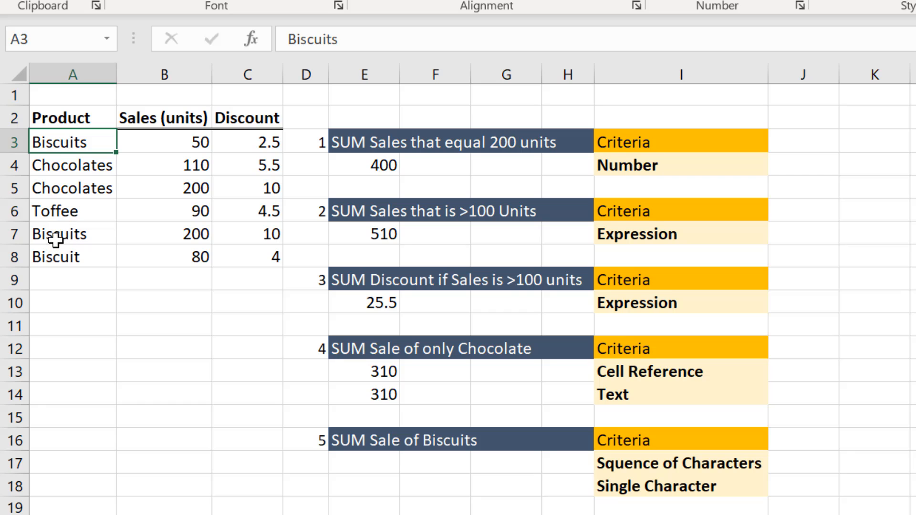
{"action": "left_click", "coordinate": [71, 233]}
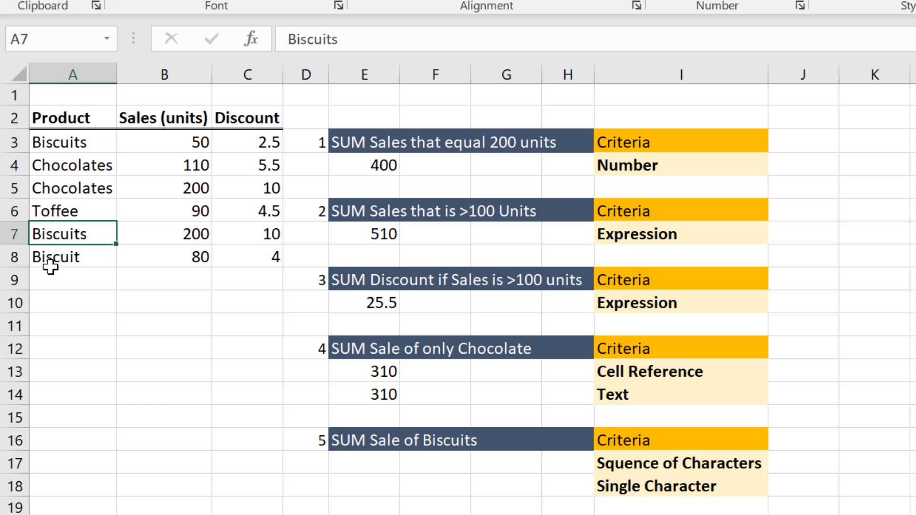
{"action": "left_click", "coordinate": [72, 257]}
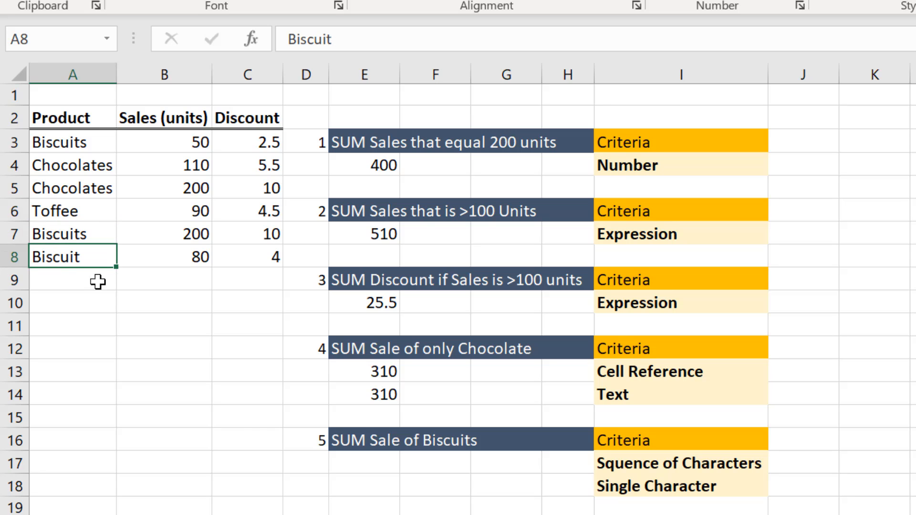
{"action": "mouse_move", "coordinate": [356, 463]}
{"action": "type", "text": "=sumif("}
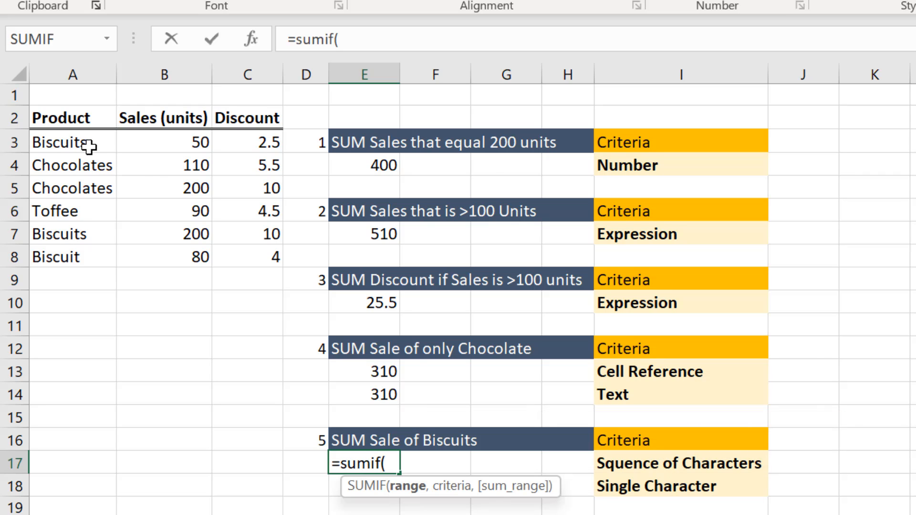
Step: Complete E17 as =SUMIF(A3:A8,"Biscui*",B3:B8) to total biscuit sales
{"action": "left_click_drag", "start_coordinate": [73, 143], "coordinate": [72, 257]}
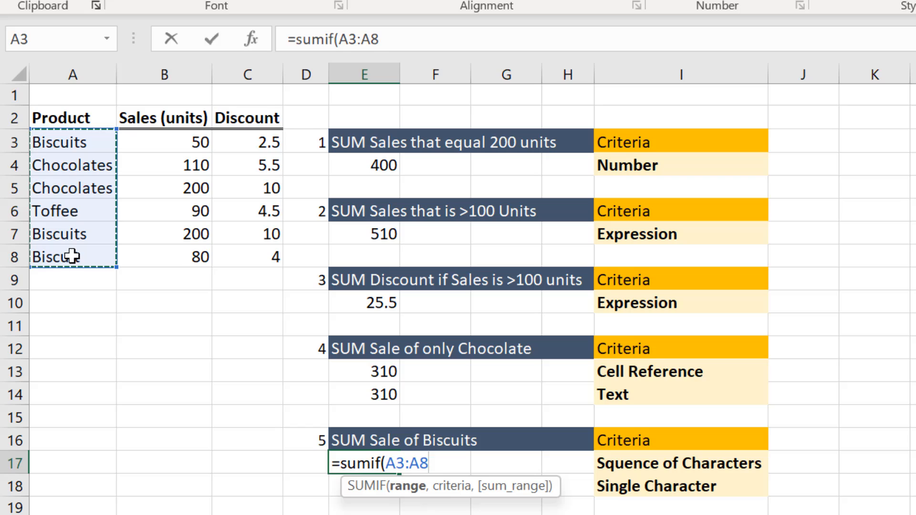
{"action": "type", "text": ",\""}
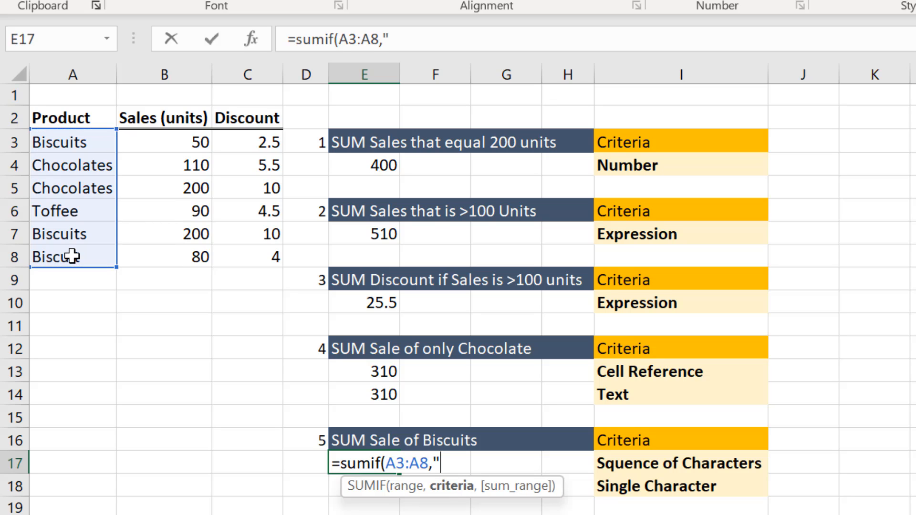
{"action": "type", "text": "Bis"}
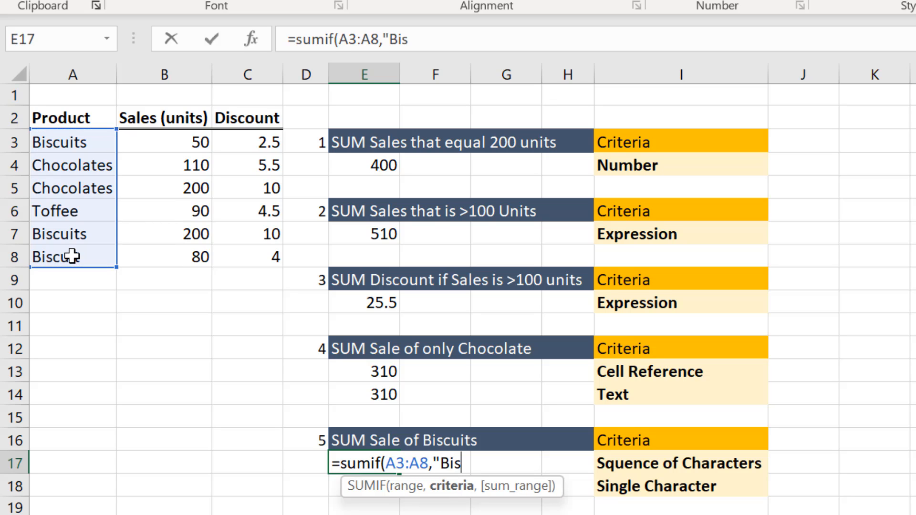
{"action": "type", "text": "cu"}
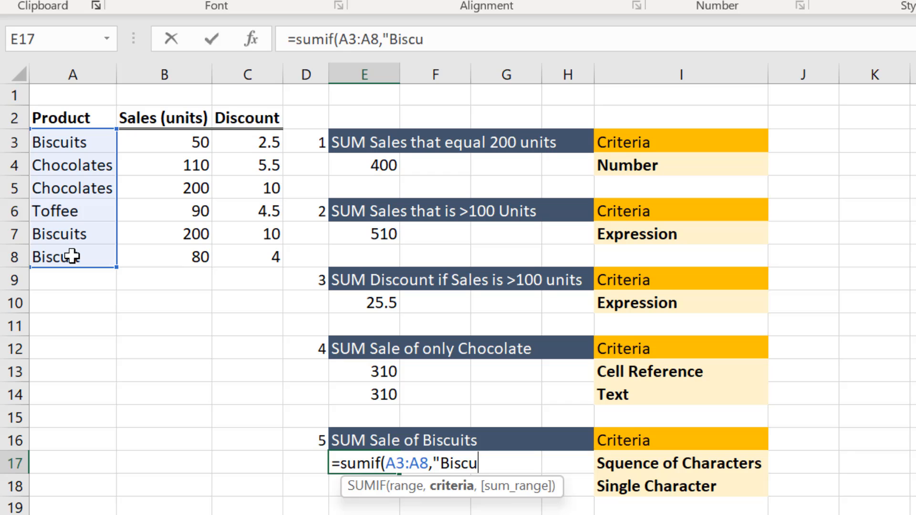
{"action": "type", "text": "i"}
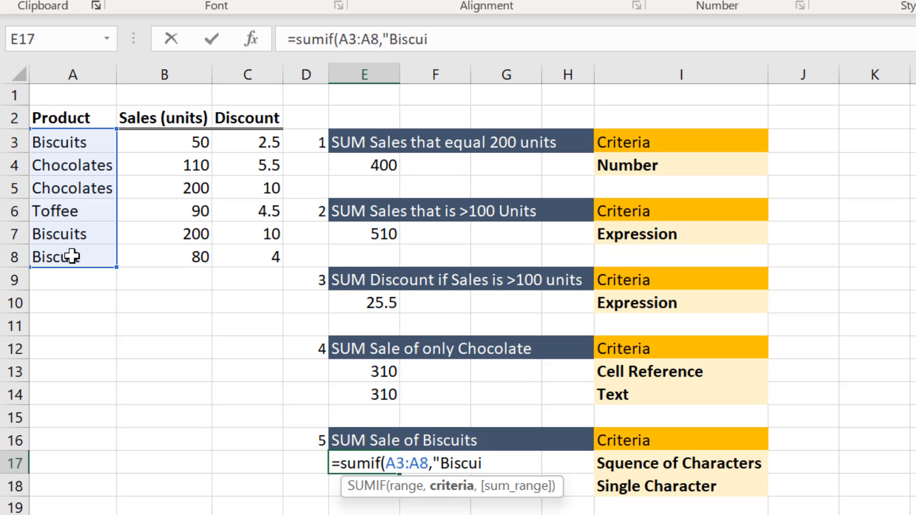
{"action": "type", "text": "*"}
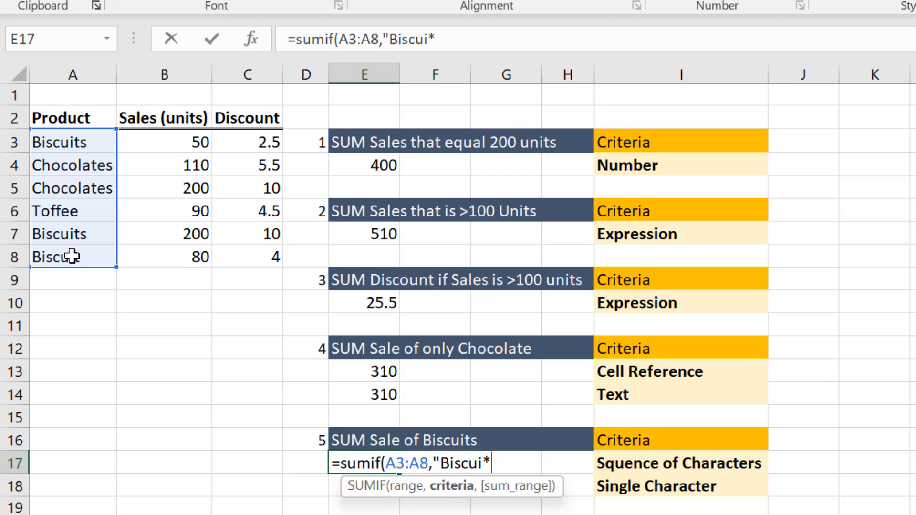
{"action": "type", "text": "\","}
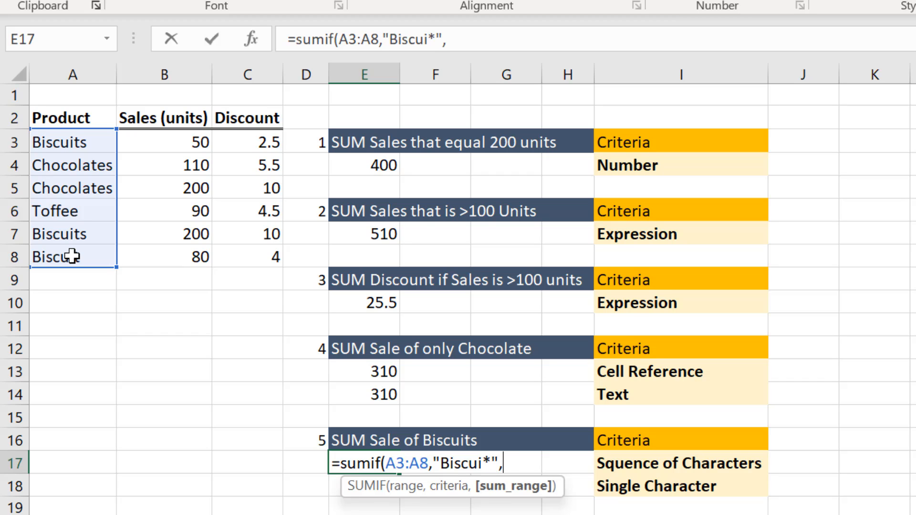
{"action": "left_click", "coordinate": [164, 141]}
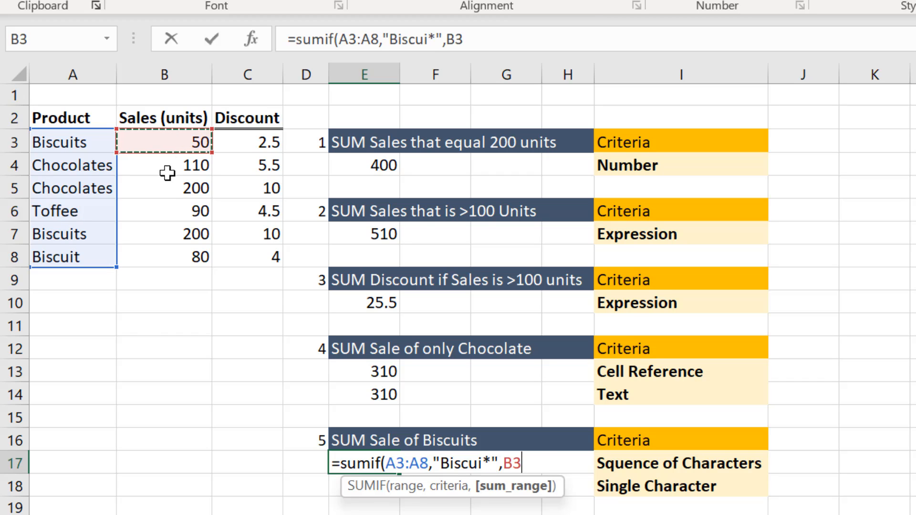
{"action": "left_click_drag", "start_coordinate": [163, 142], "coordinate": [164, 257]}
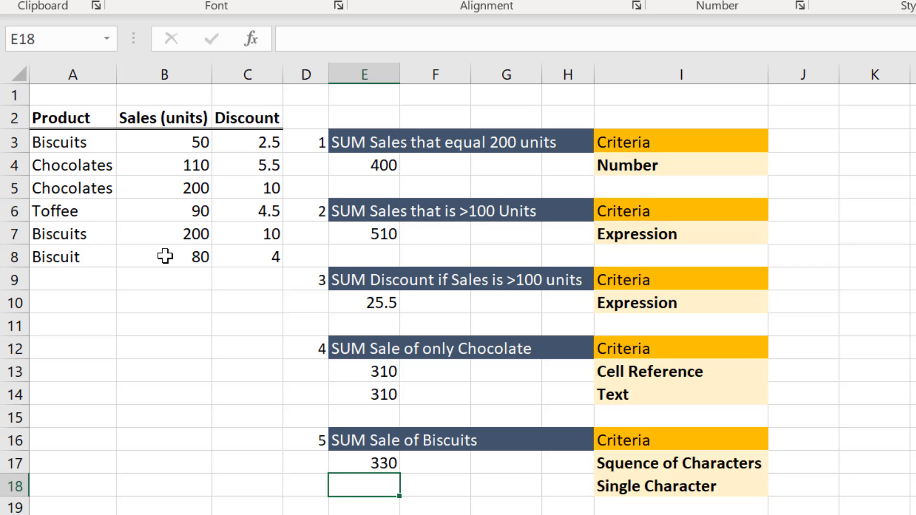
{"action": "mouse_move", "coordinate": [159, 282]}
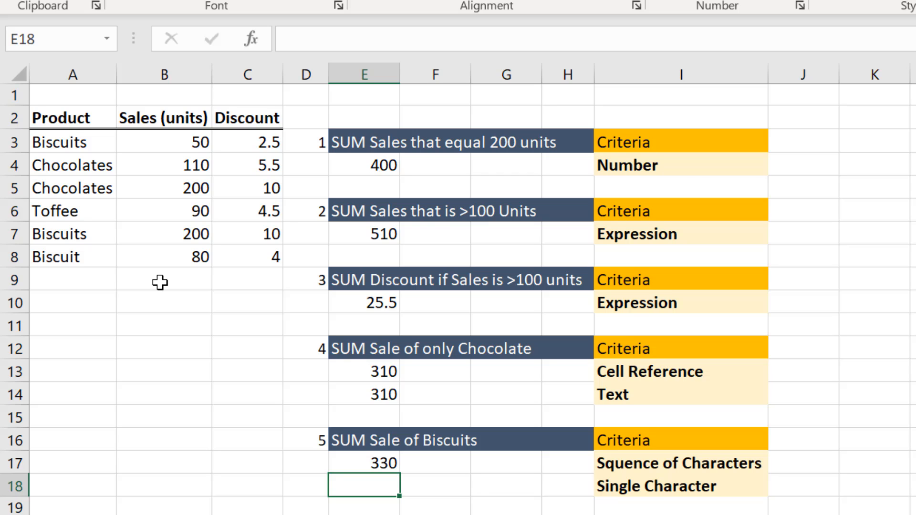
Step: Edit the E17 criterion from Biscui* to Biscui? so it returns 80
{"action": "left_click", "coordinate": [363, 463]}
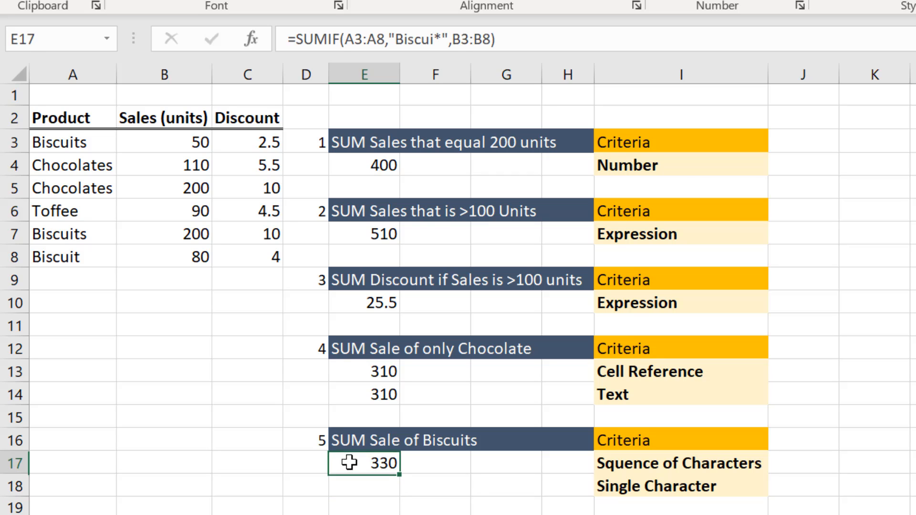
{"action": "left_click", "coordinate": [419, 39]}
{"action": "type", "text": "?"}
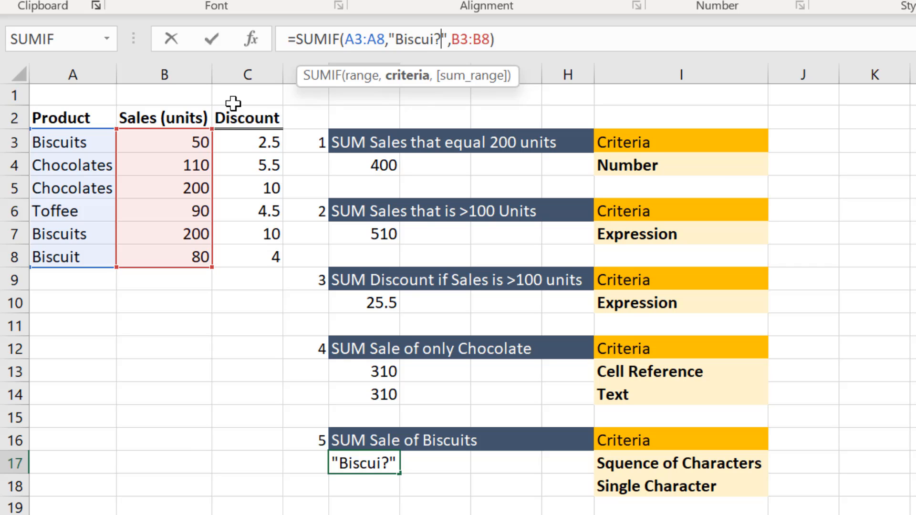
{"action": "key", "text": "enter"}
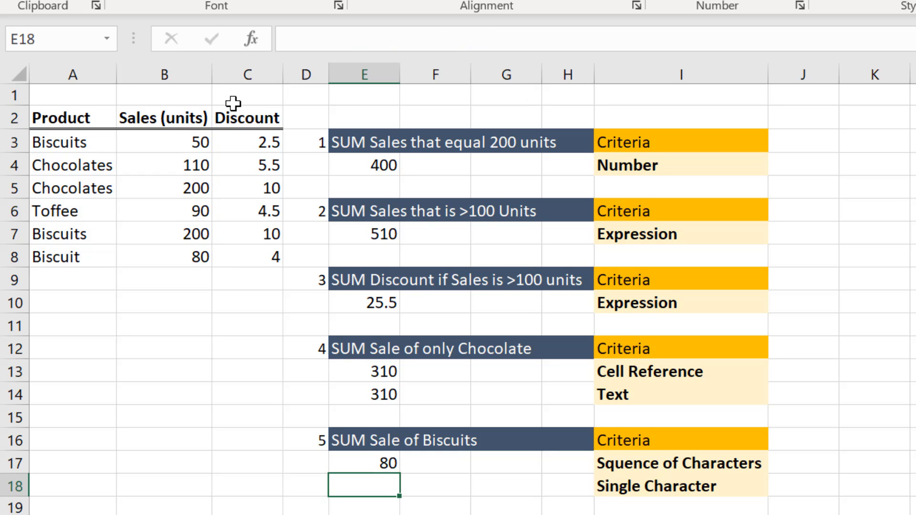